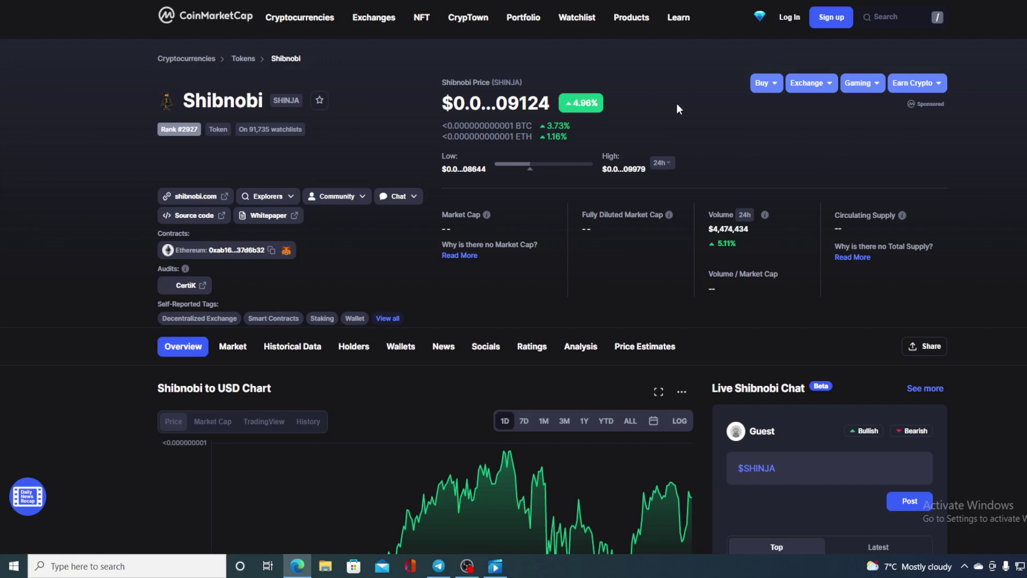
Bring the Shibnobi to USD one-day chart into view and read price points near $0.0…09124.
{"action": "scroll", "scroll_direction": "down", "scroll_amount": 3}
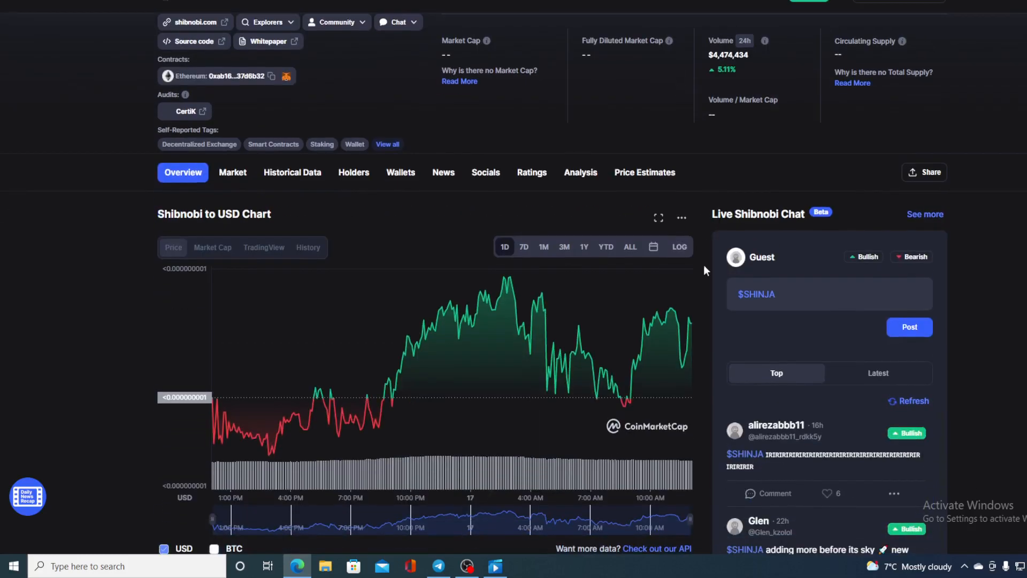
{"action": "mouse_move", "coordinate": [690, 324]}
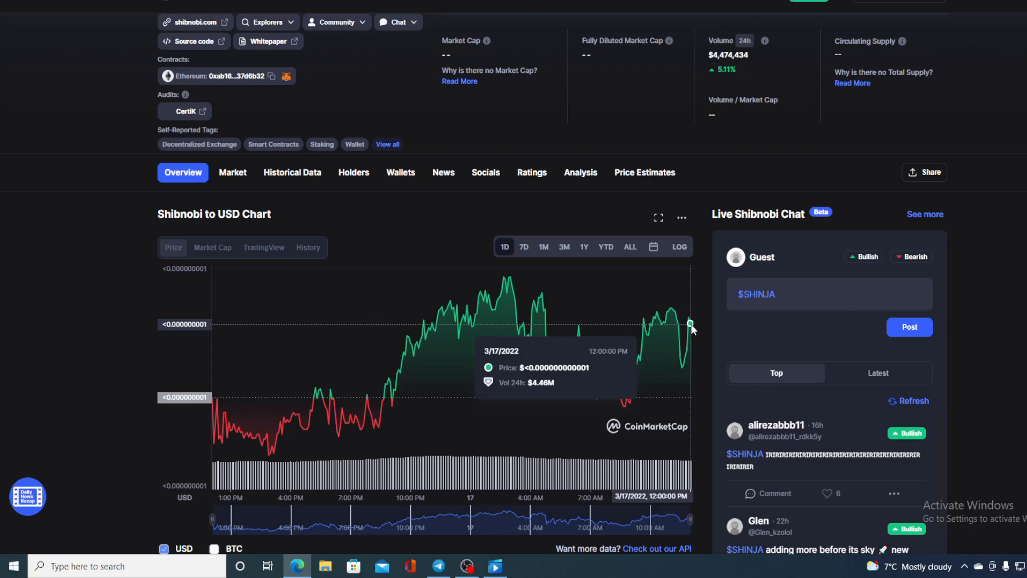
Return to the page header showing SHINJA's full price $0.000000000000009124 and 4.96% gain.
{"action": "scroll", "scroll_direction": "up", "scroll_amount": 3}
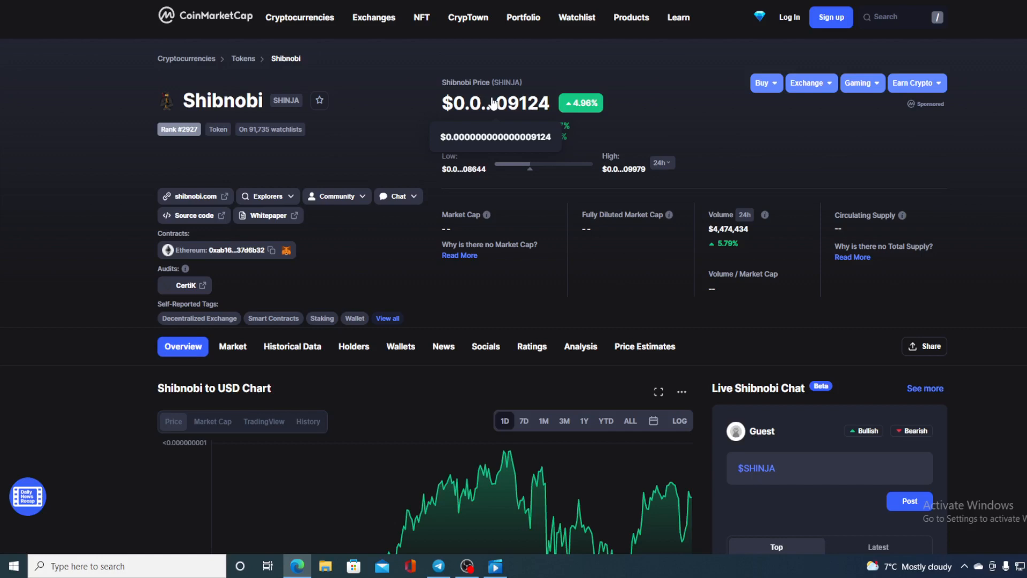
{"action": "mouse_move", "coordinate": [744, 147]}
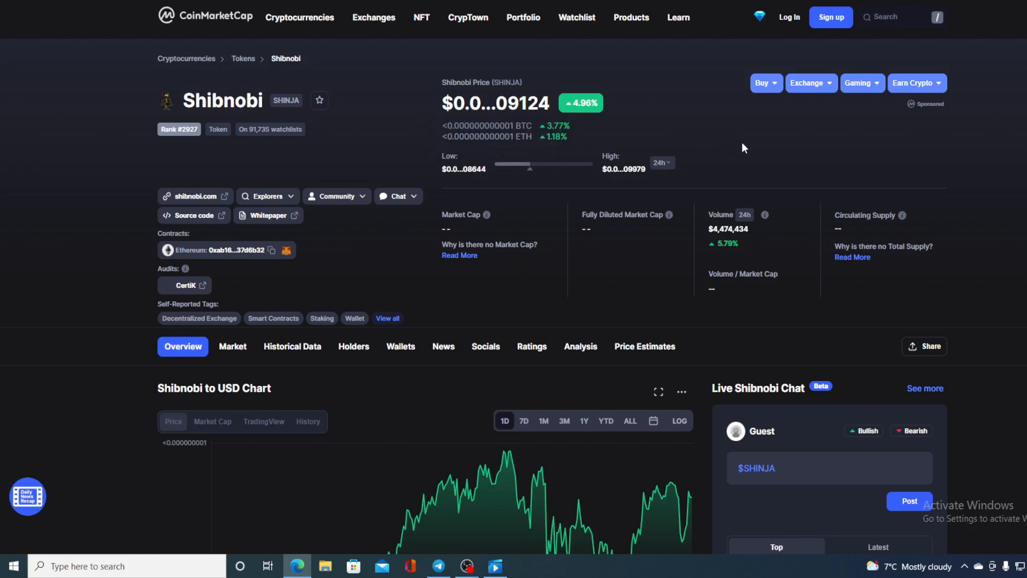
{"action": "mouse_move", "coordinate": [772, 253]}
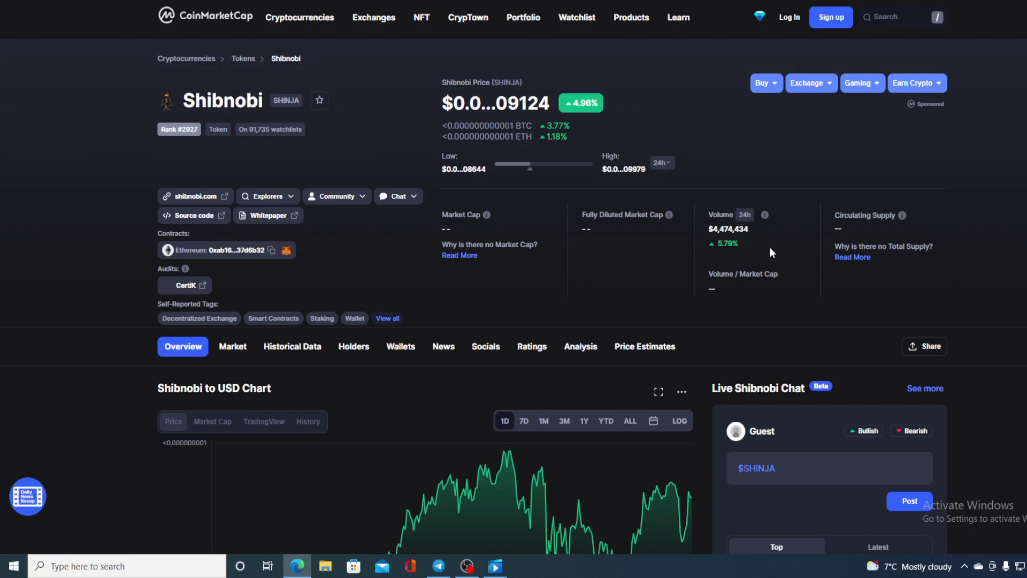
{"action": "mouse_move", "coordinate": [656, 249]}
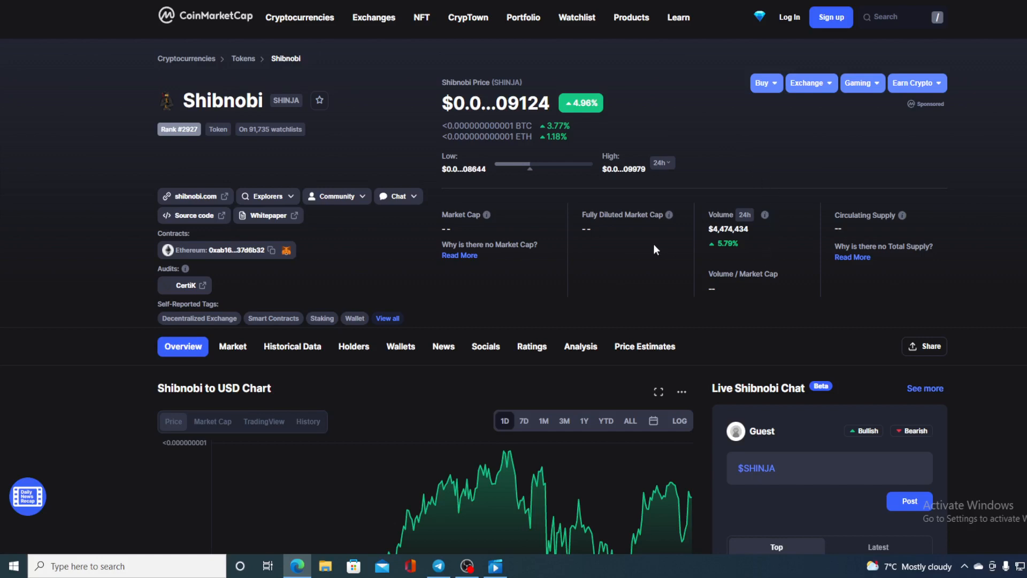
{"action": "mouse_move", "coordinate": [615, 263]}
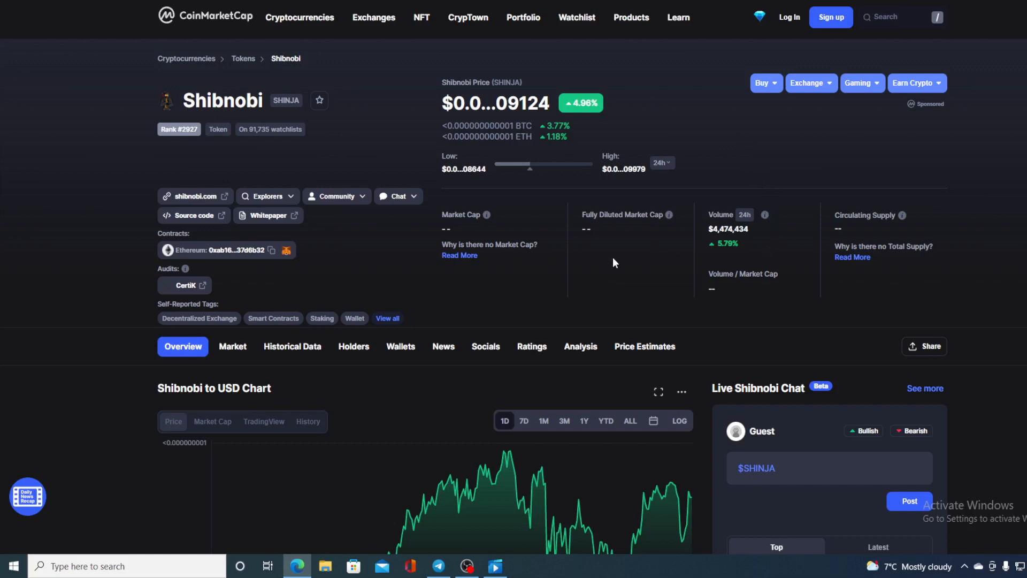
Return to the one-day chart and read the March 16, 6:40 PM point with $4.53M volume.
{"action": "scroll", "scroll_direction": "down", "scroll_amount": 3}
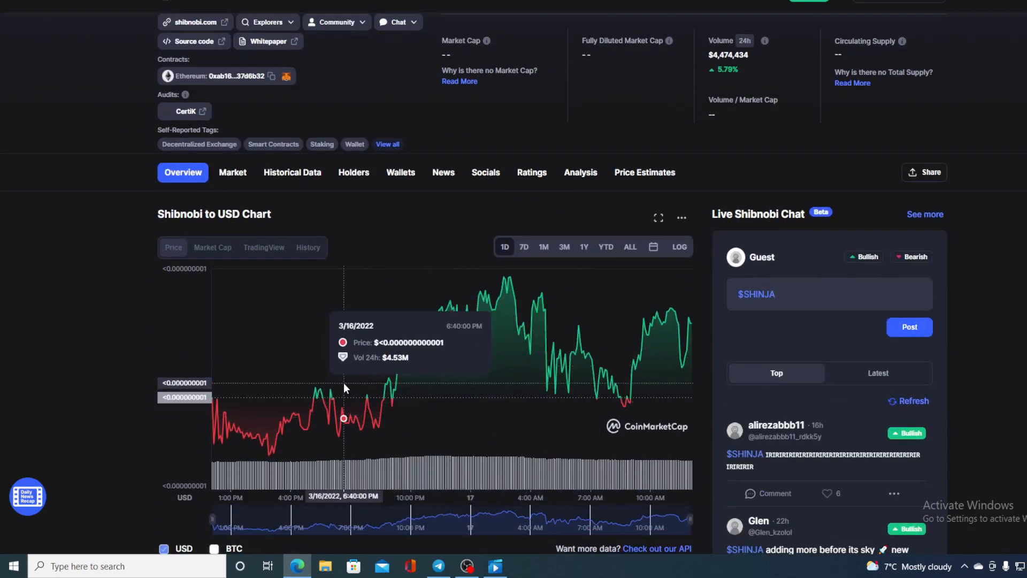
{"action": "mouse_move", "coordinate": [412, 368]}
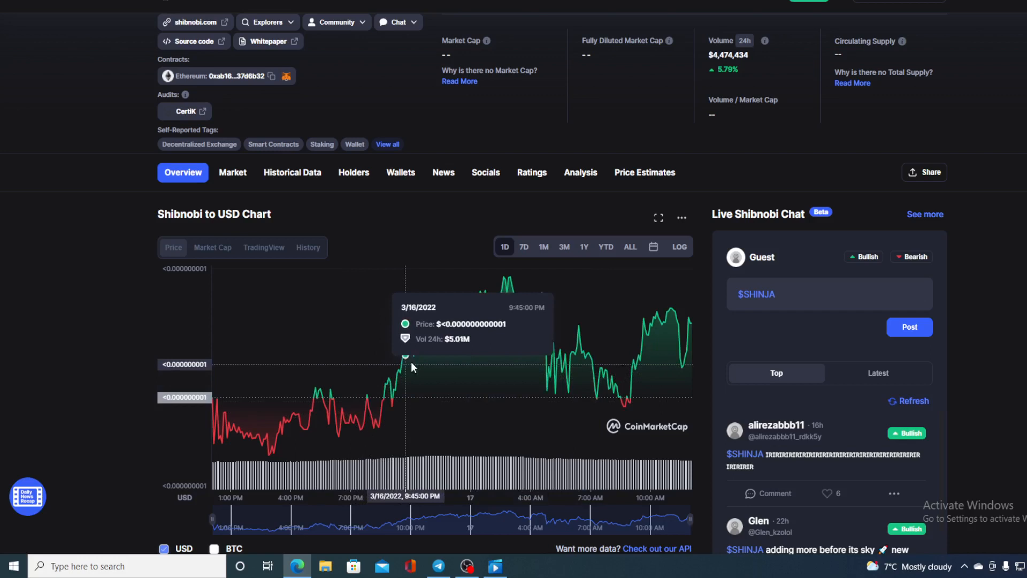
{"action": "mouse_move", "coordinate": [398, 390]}
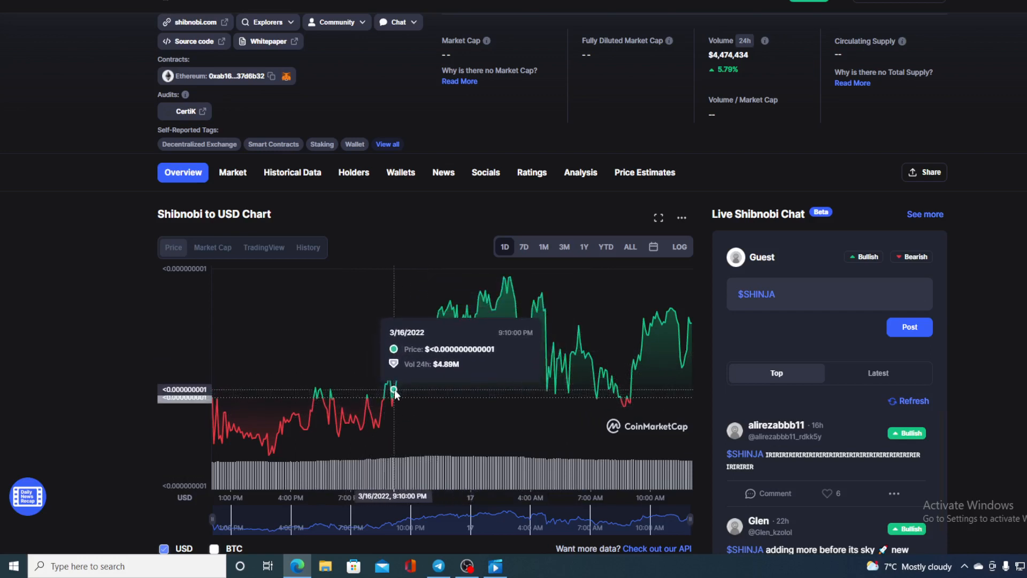
{"action": "mouse_move", "coordinate": [499, 309]}
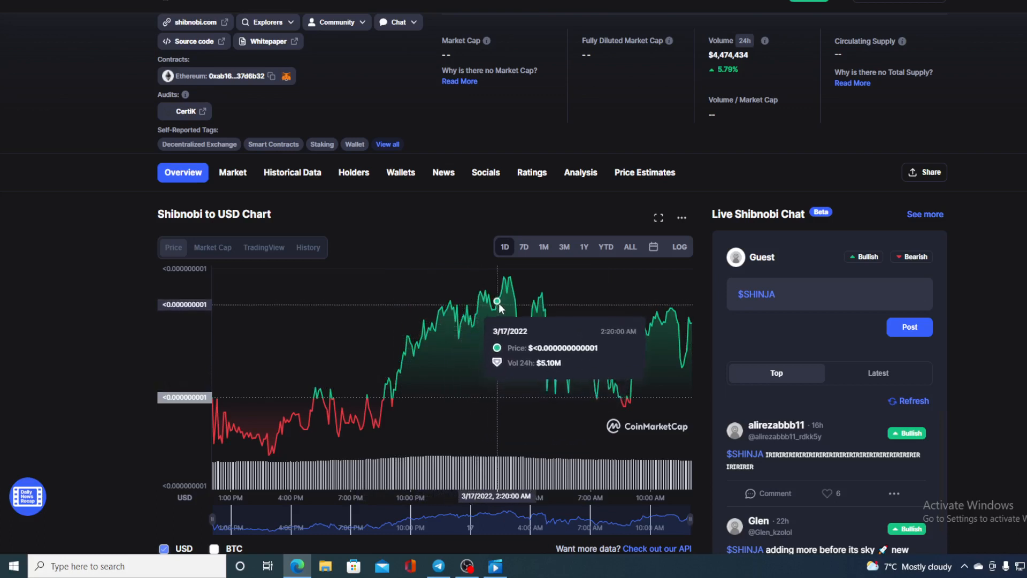
{"action": "mouse_move", "coordinate": [584, 337]}
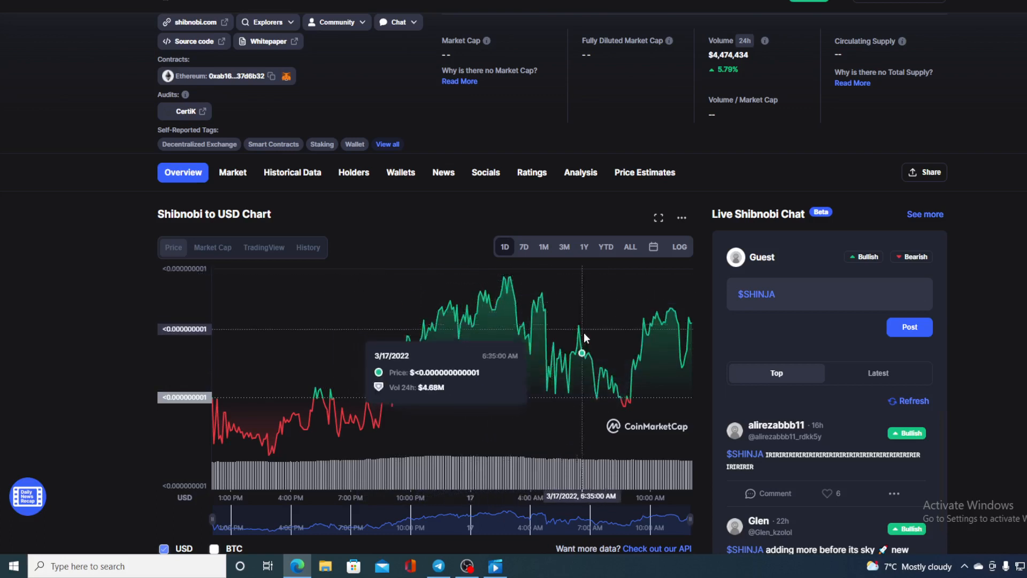
{"action": "mouse_move", "coordinate": [692, 329]}
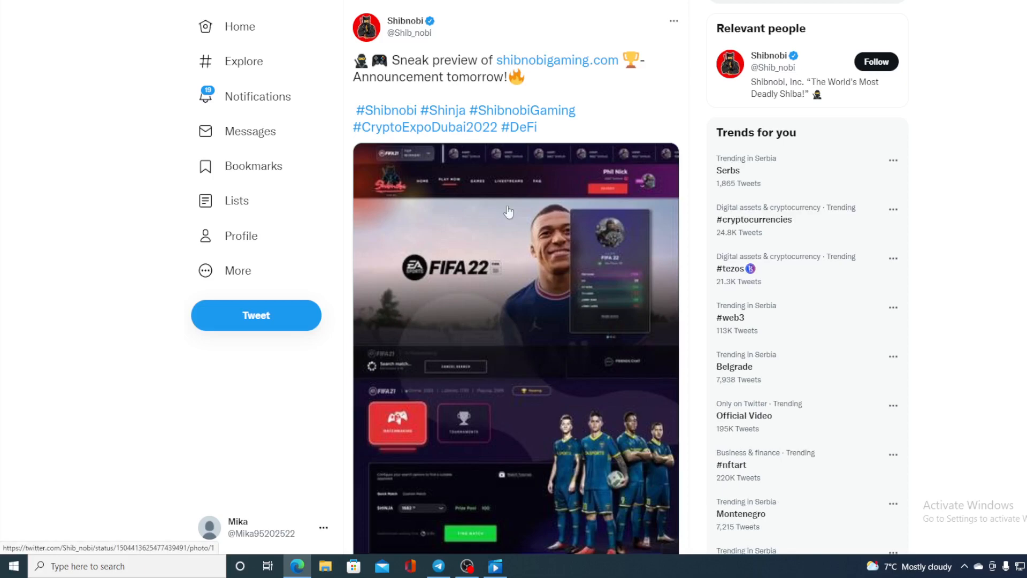
{"action": "mouse_move", "coordinate": [559, 298]}
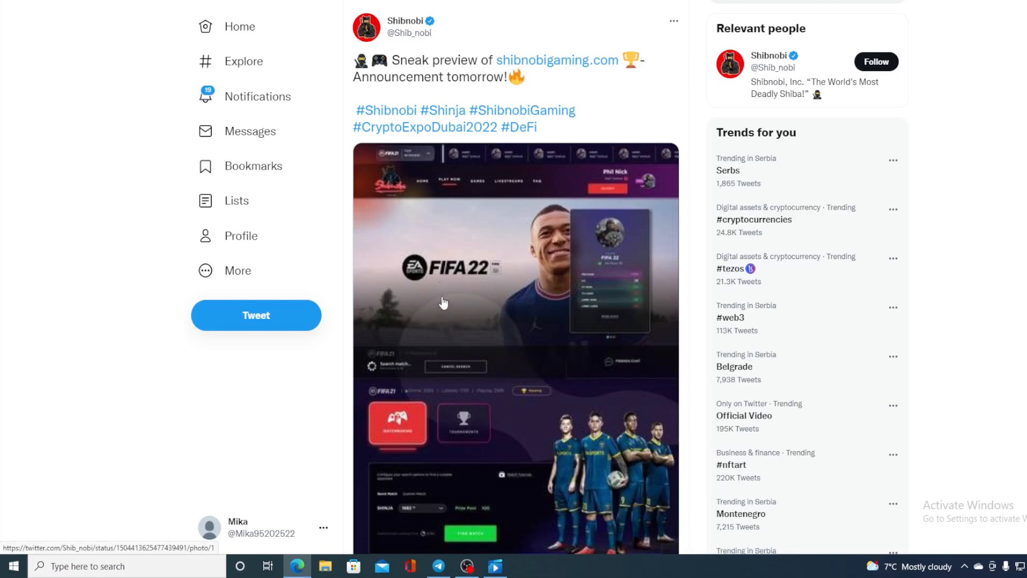
Scroll through Shibnobi's shibnobigaming.com tweet and its FIFA 22 site screenshot.
{"action": "scroll", "scroll_direction": "down", "scroll_amount": 3}
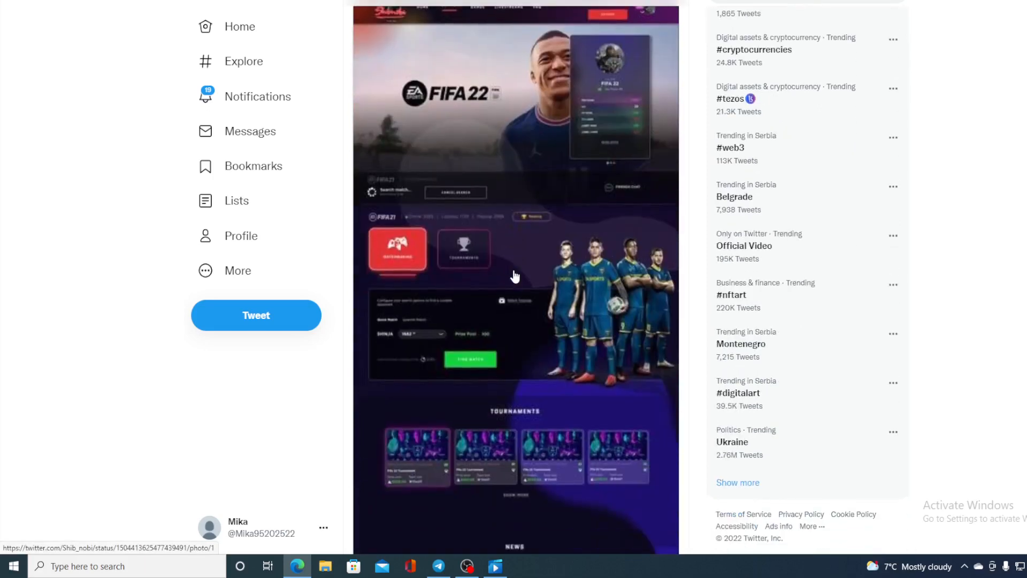
{"action": "scroll", "scroll_direction": "down", "scroll_amount": 3}
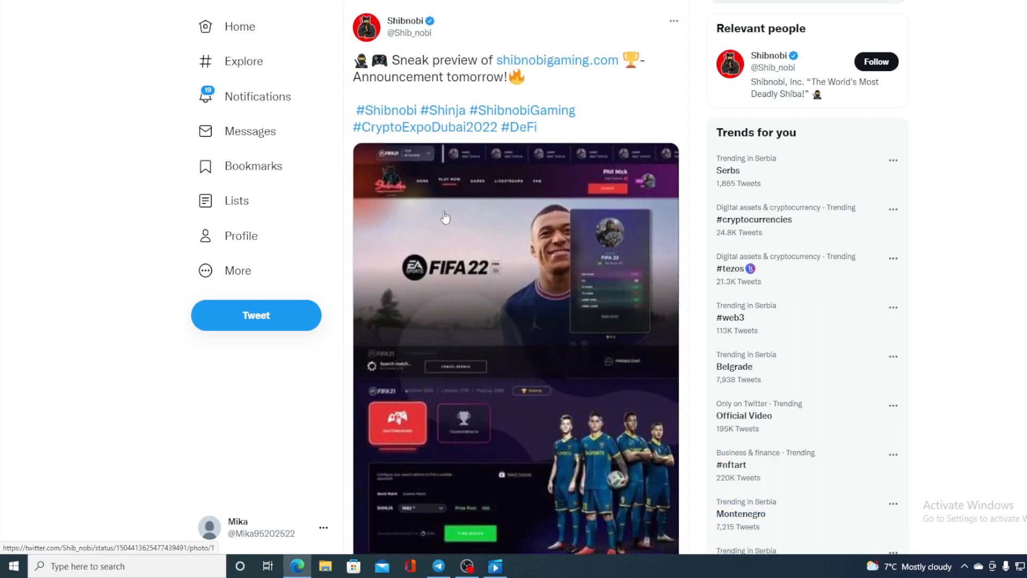
{"action": "mouse_move", "coordinate": [406, 179]}
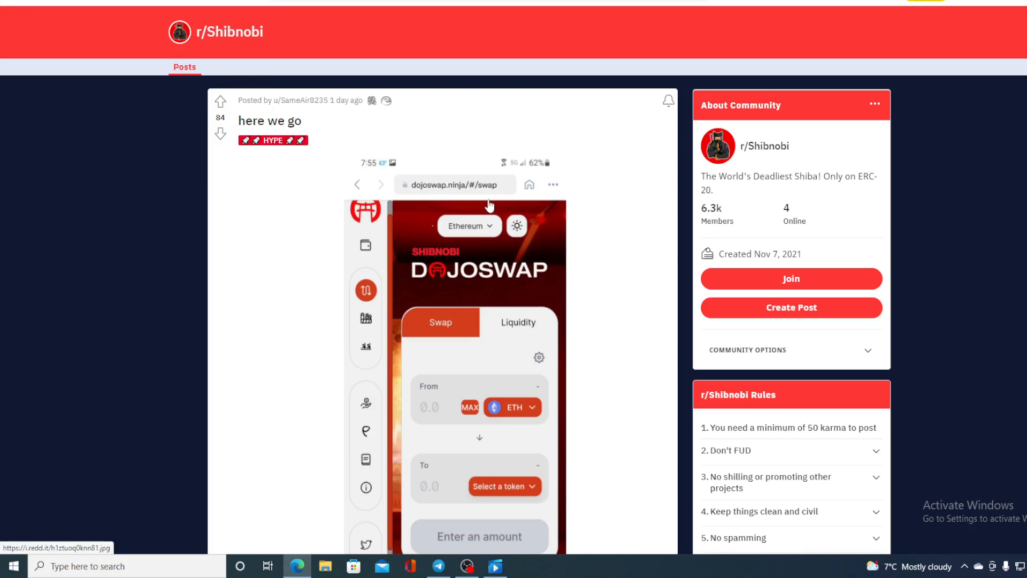
Move past the DojoSwap screenshot to the AutoModerator comment and replies.
{"action": "scroll", "scroll_direction": "down", "scroll_amount": 3}
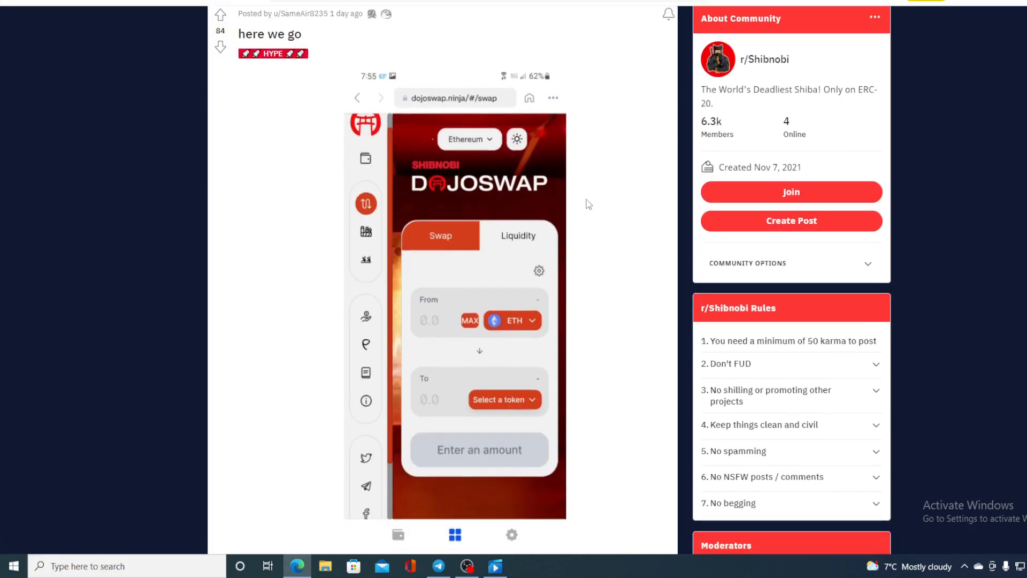
{"action": "scroll", "scroll_direction": "down", "scroll_amount": 3}
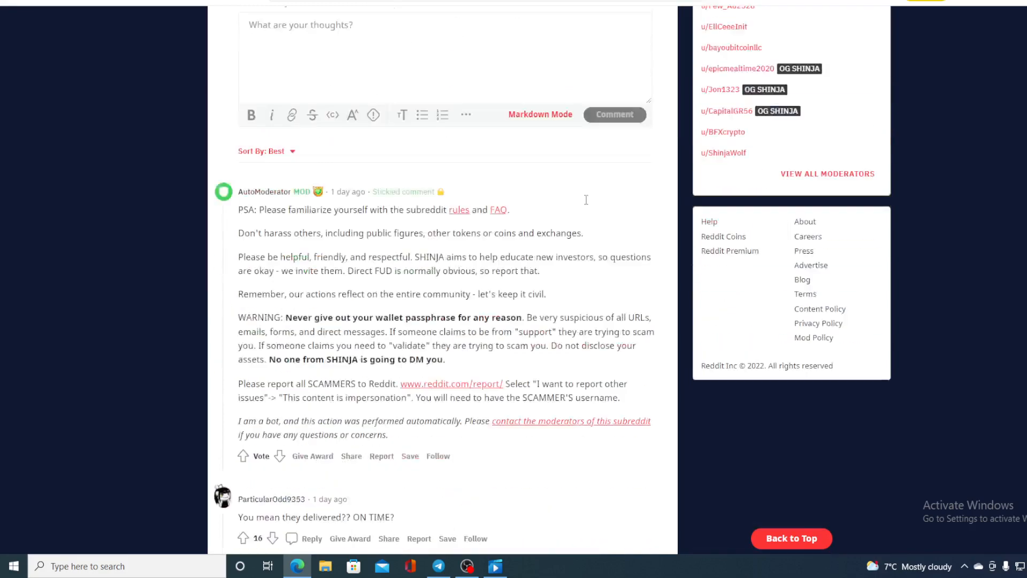
{"action": "scroll", "scroll_direction": "down", "scroll_amount": 3}
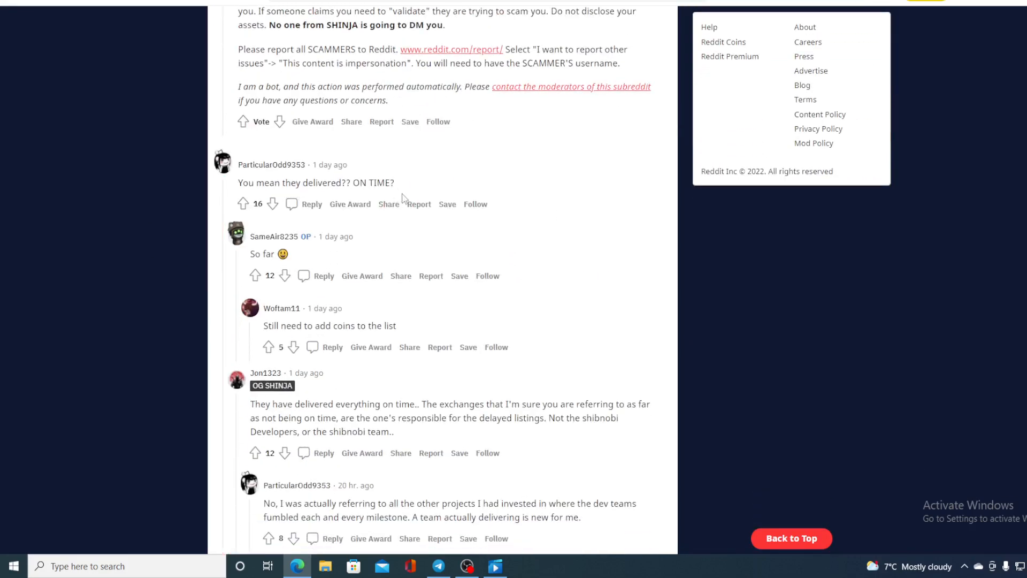
{"action": "mouse_move", "coordinate": [309, 338]}
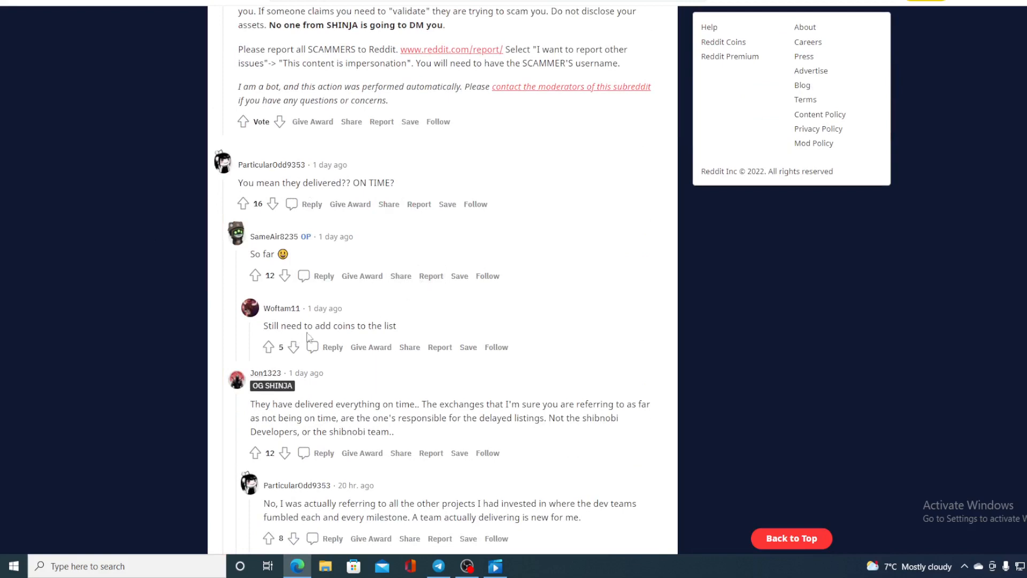
{"action": "scroll", "scroll_direction": "down", "scroll_amount": 3}
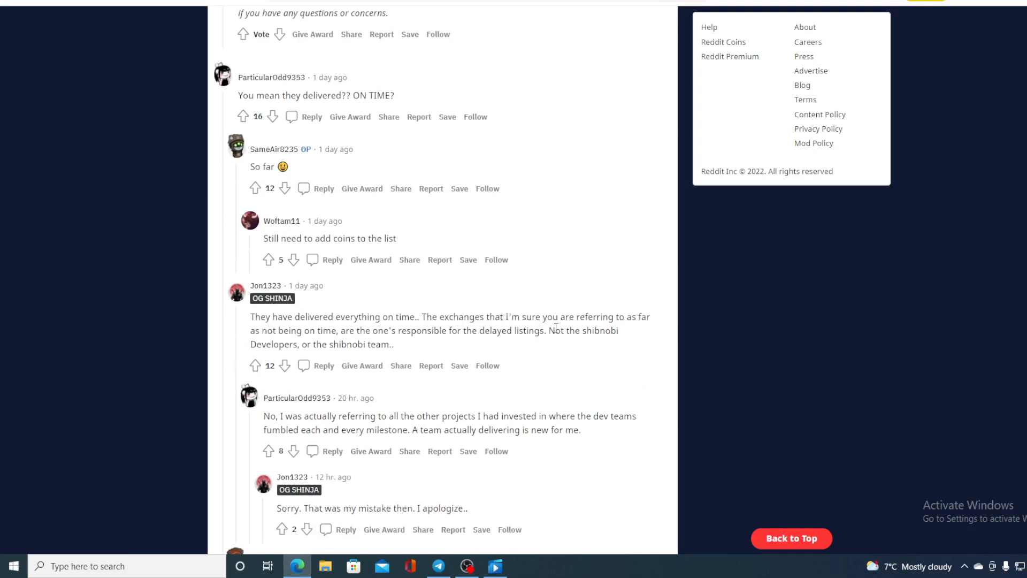
{"action": "mouse_move", "coordinate": [275, 370]}
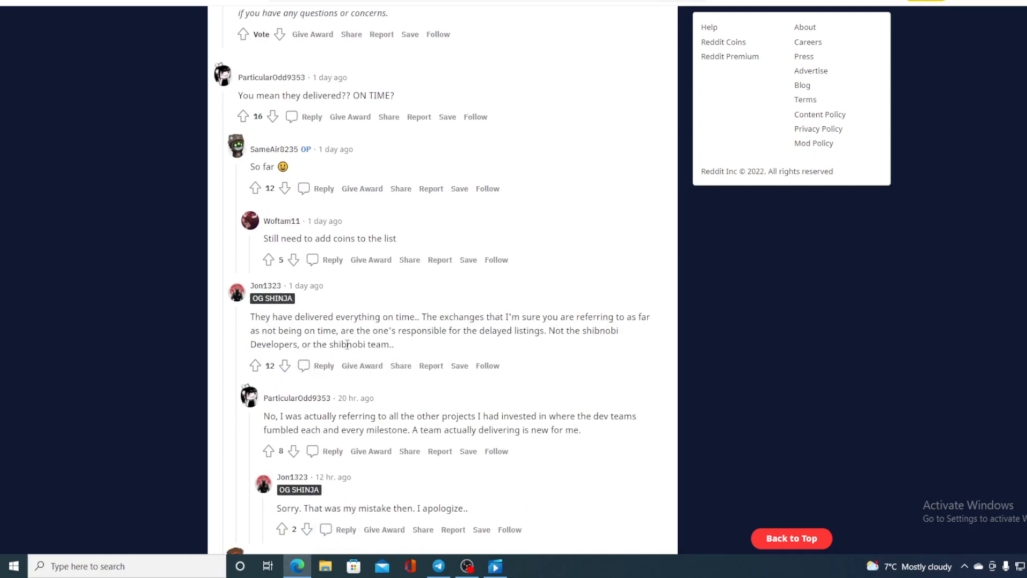
{"action": "mouse_move", "coordinate": [447, 347]}
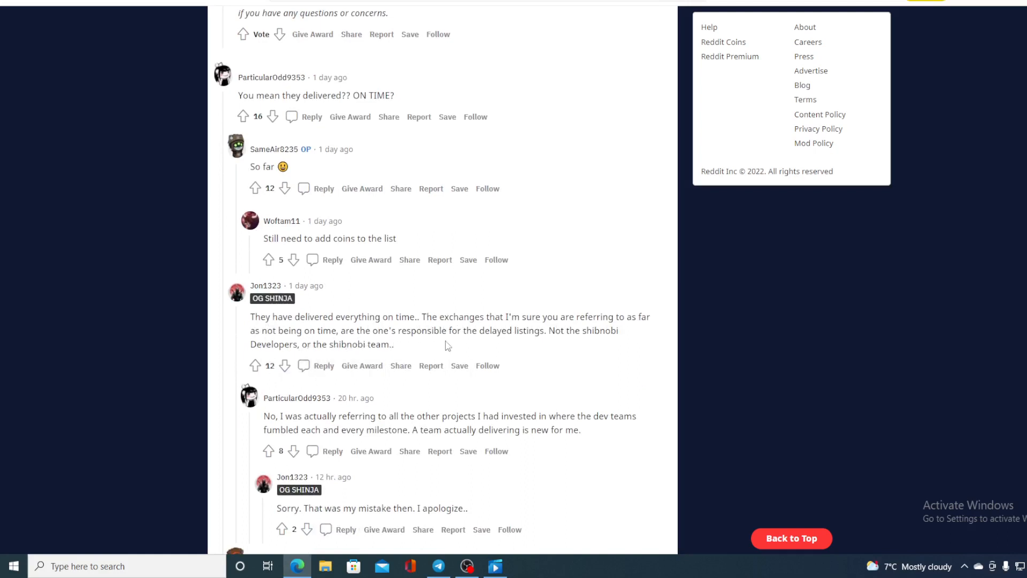
{"action": "mouse_move", "coordinate": [611, 347]}
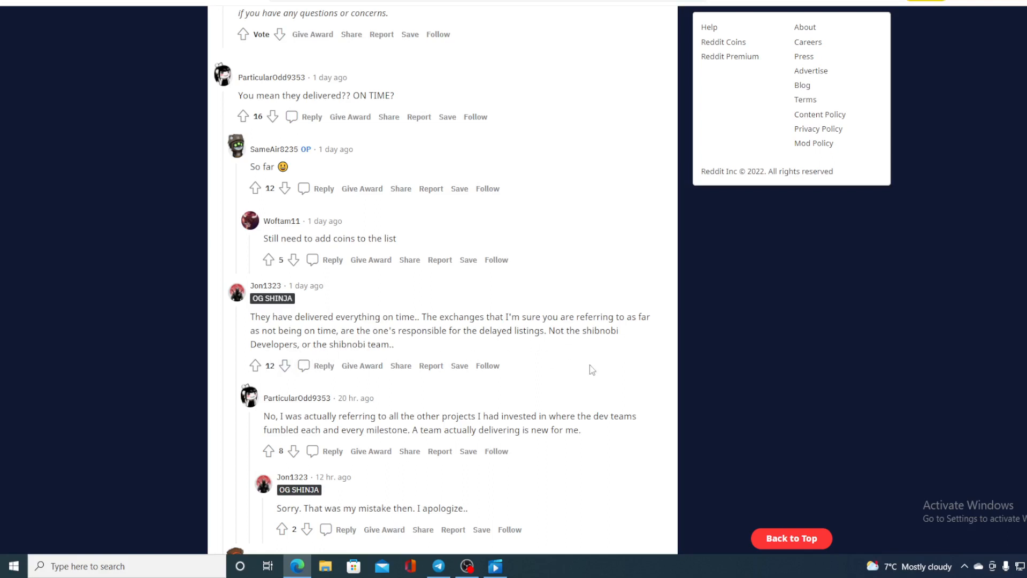
{"action": "mouse_move", "coordinate": [274, 429]}
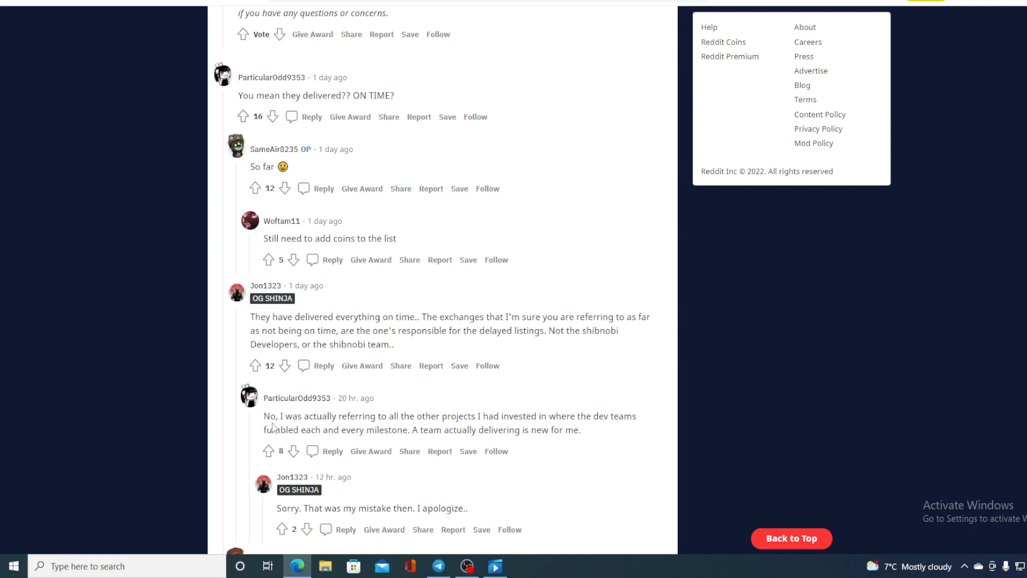
{"action": "mouse_move", "coordinate": [360, 429]}
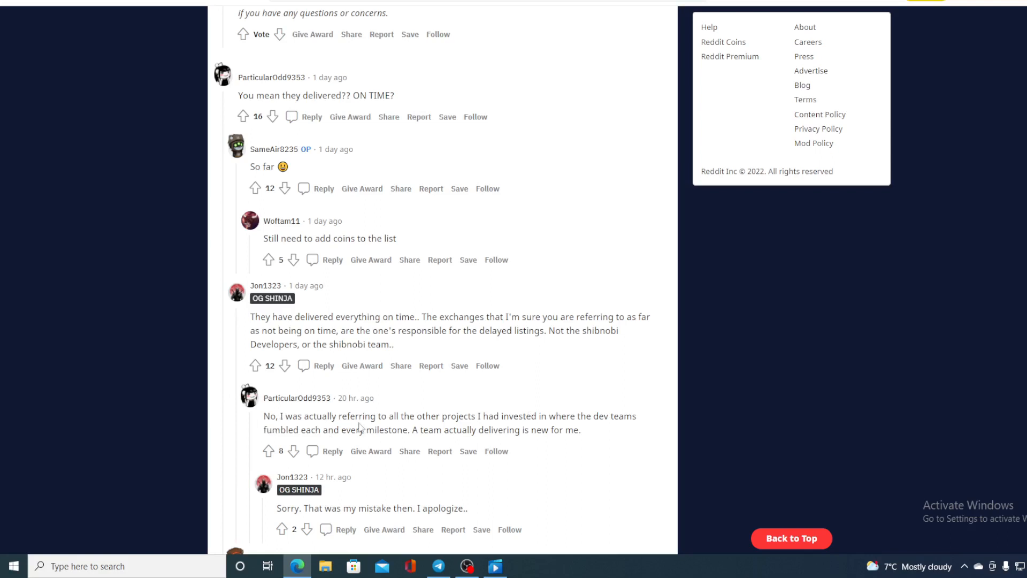
{"action": "mouse_move", "coordinate": [506, 427]}
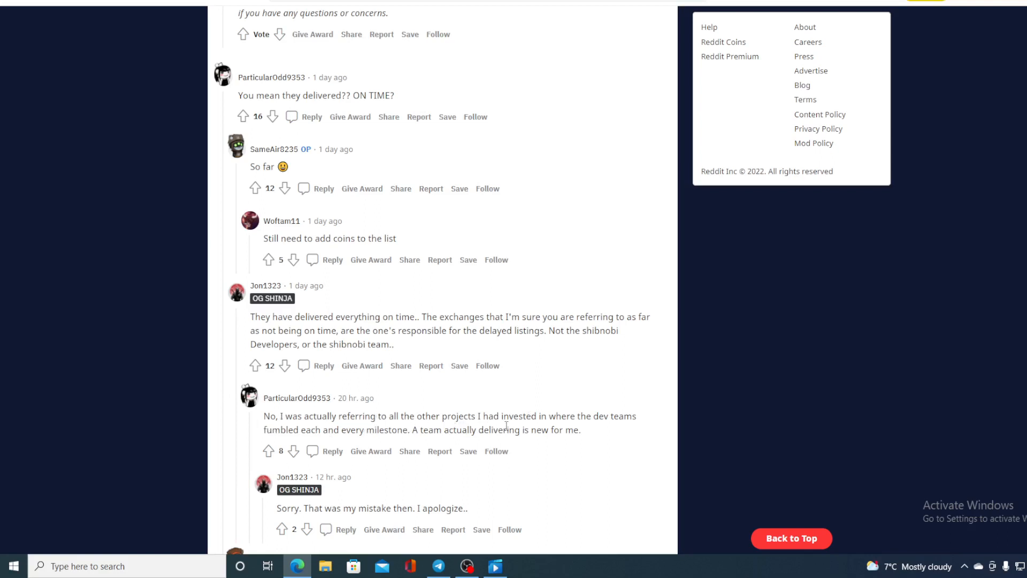
{"action": "mouse_move", "coordinate": [626, 428]}
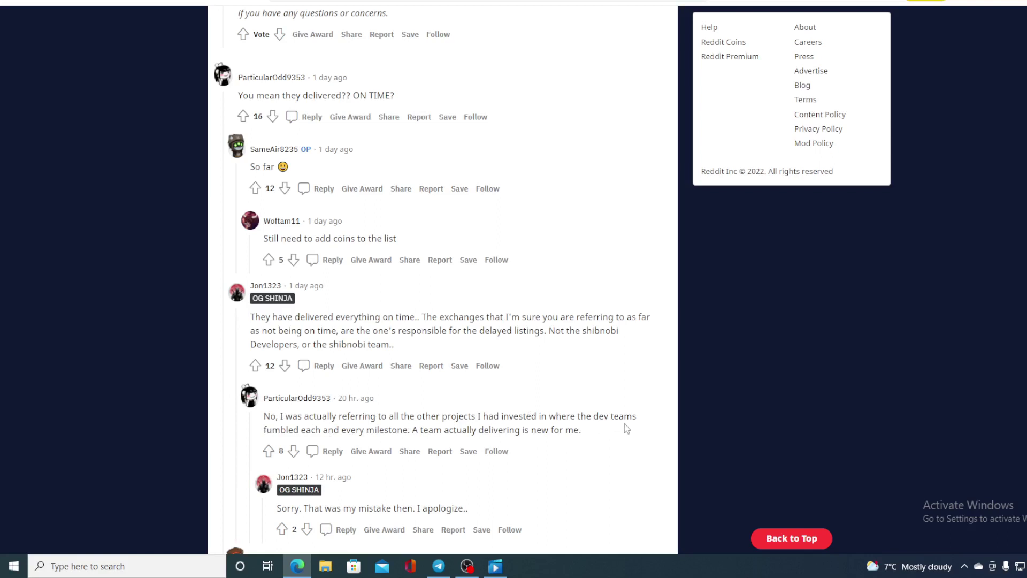
{"action": "mouse_move", "coordinate": [311, 443]}
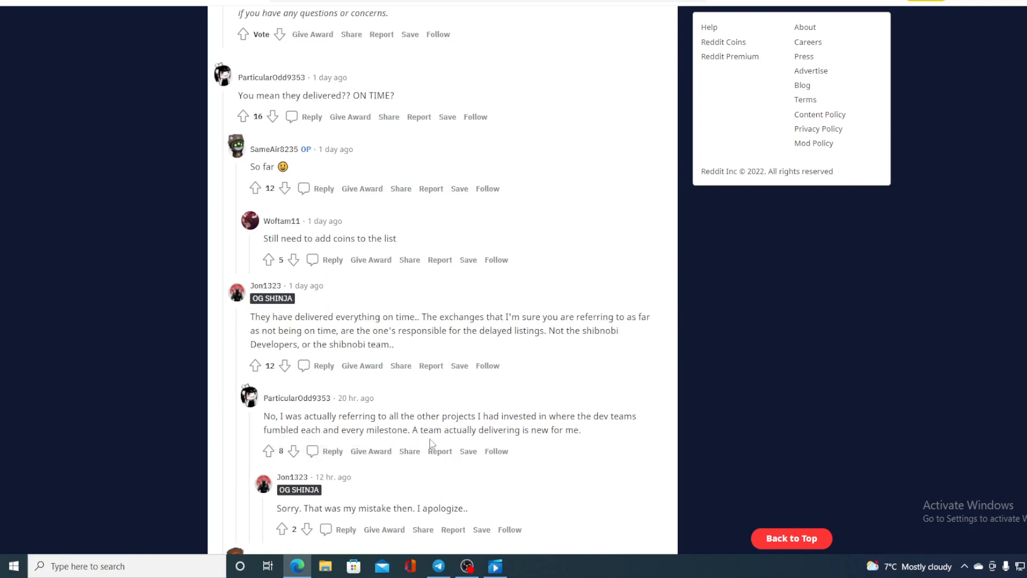
{"action": "mouse_move", "coordinate": [603, 446]}
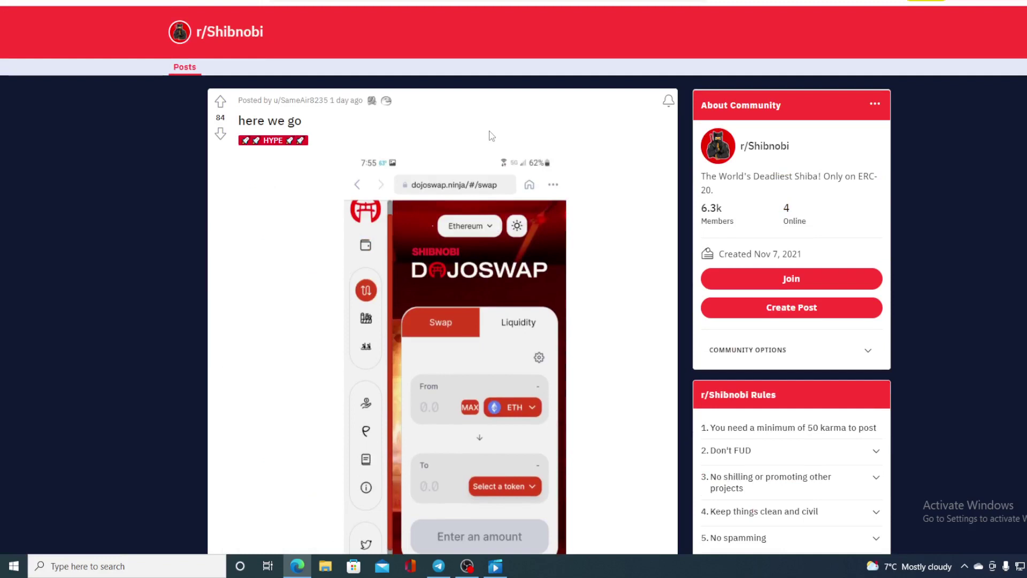
{"action": "mouse_move", "coordinate": [480, 132]}
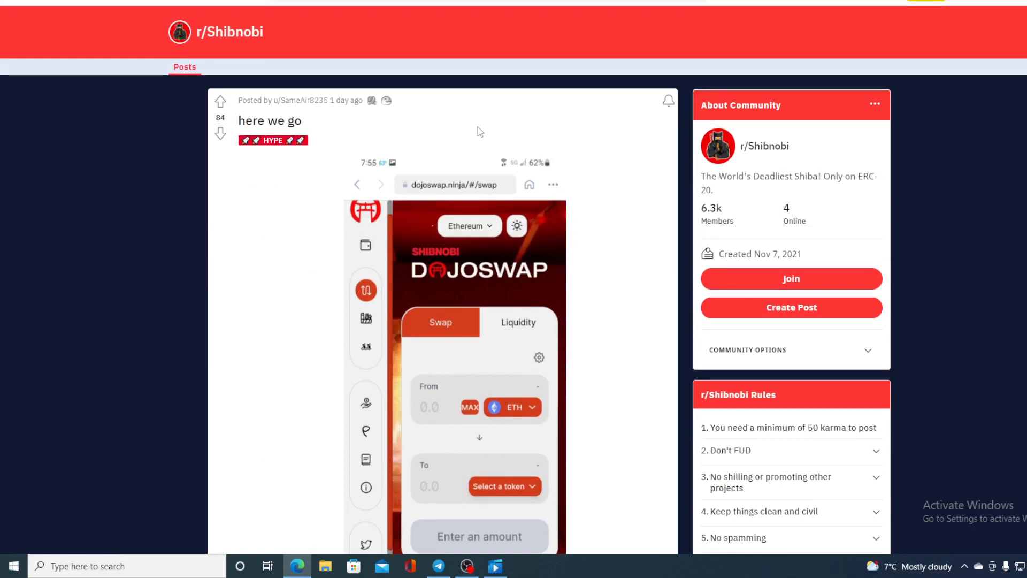
{"action": "mouse_move", "coordinate": [449, 130]}
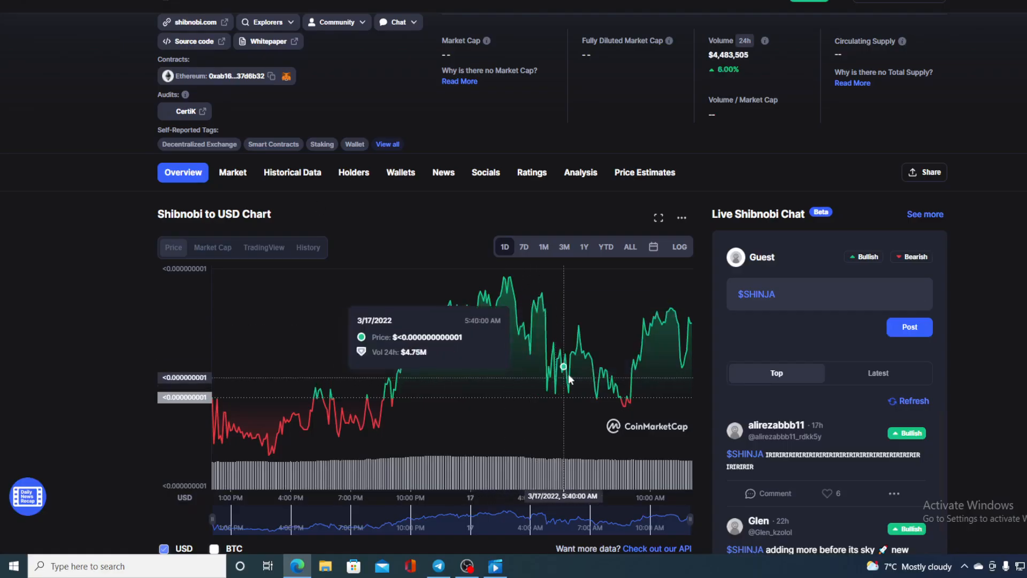
{"action": "mouse_move", "coordinate": [693, 323]}
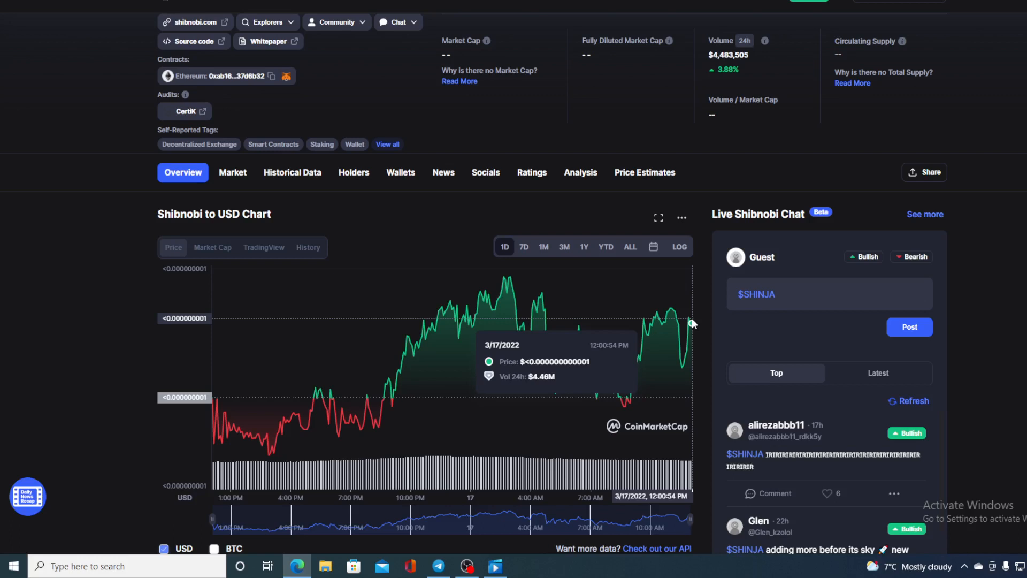
{"action": "mouse_move", "coordinate": [578, 341]}
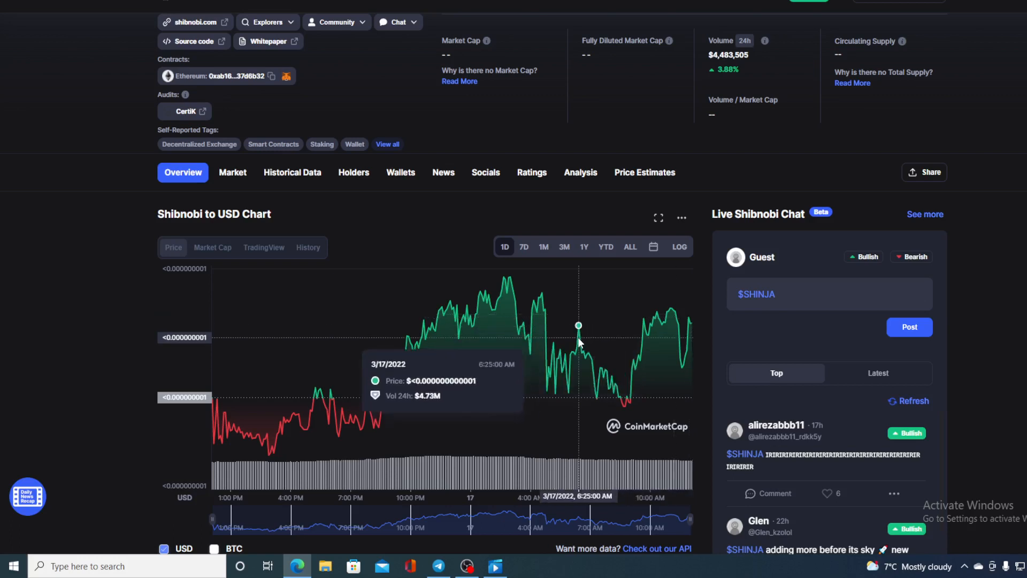
Switch the Shibnobi chart to 7D, then open the Kounotori news item.
{"action": "left_click", "coordinate": [524, 247]}
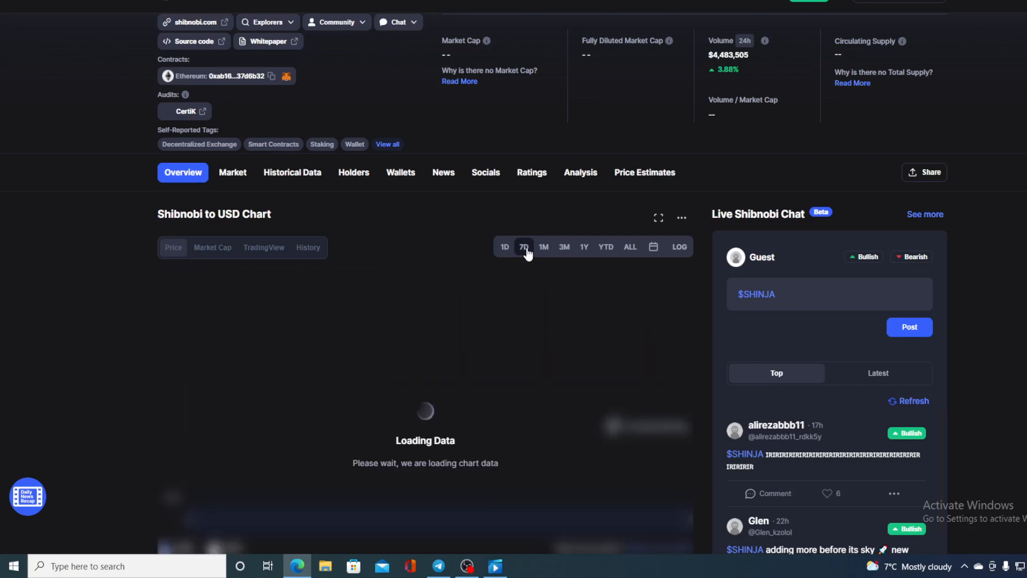
{"action": "mouse_move", "coordinate": [606, 368]}
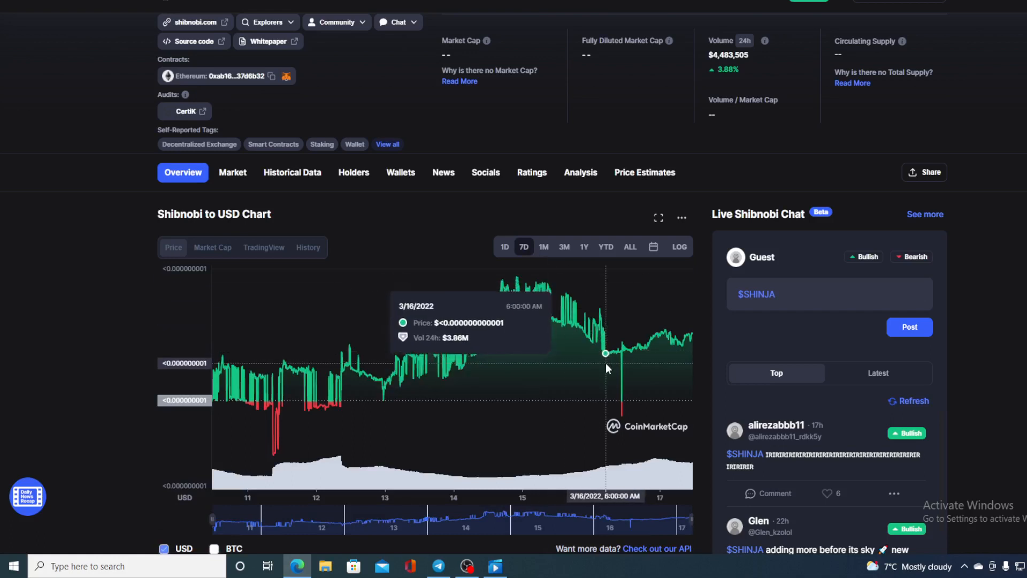
{"action": "mouse_move", "coordinate": [609, 368]}
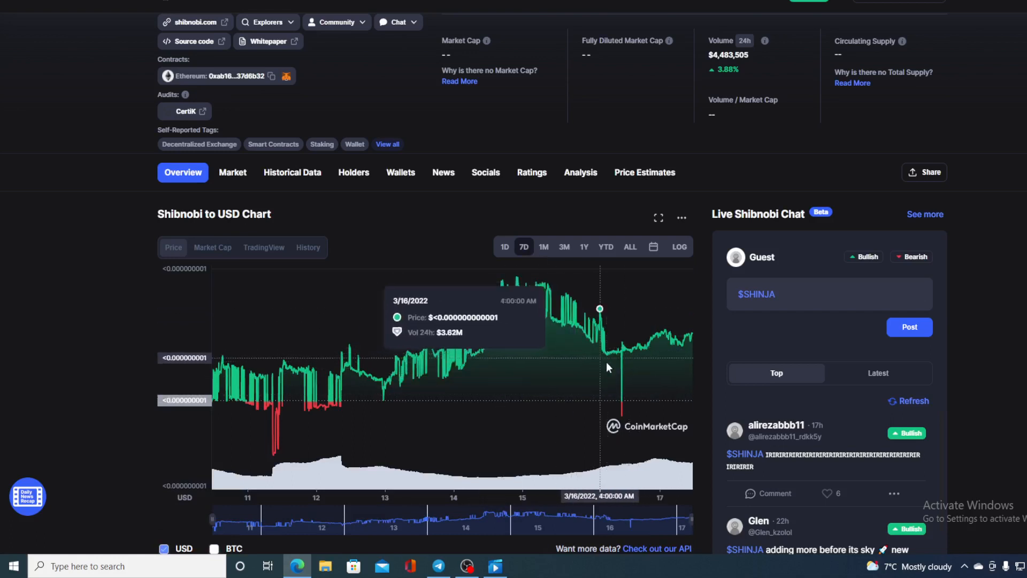
{"action": "mouse_move", "coordinate": [625, 378]}
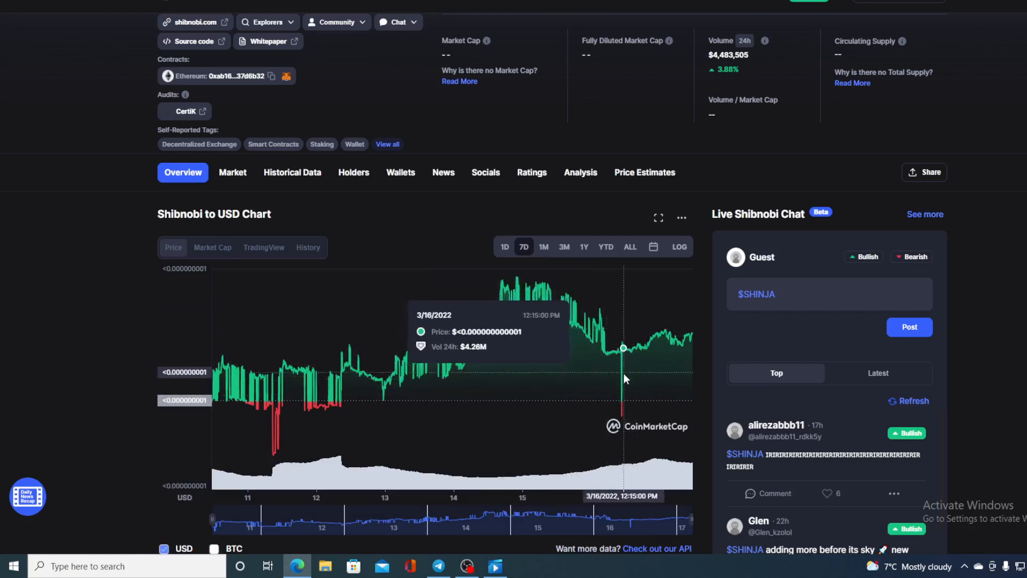
{"action": "mouse_move", "coordinate": [622, 352]}
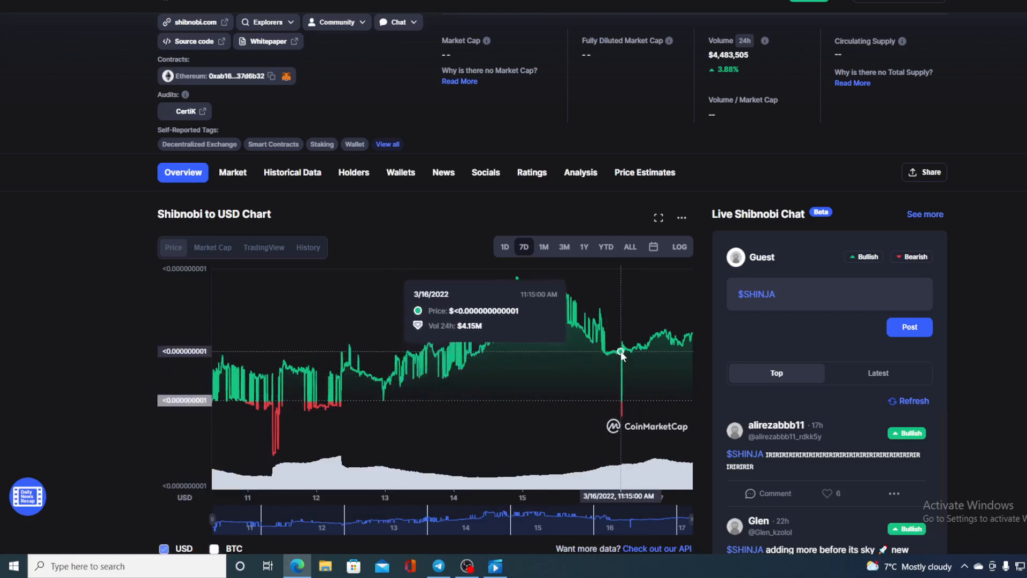
{"action": "mouse_move", "coordinate": [692, 339]}
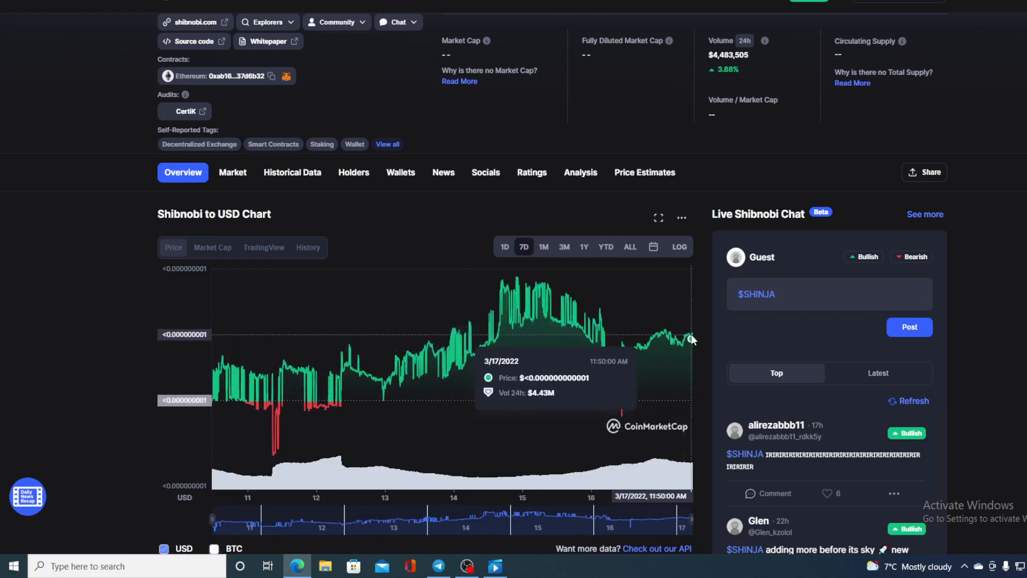
{"action": "mouse_move", "coordinate": [693, 337]}
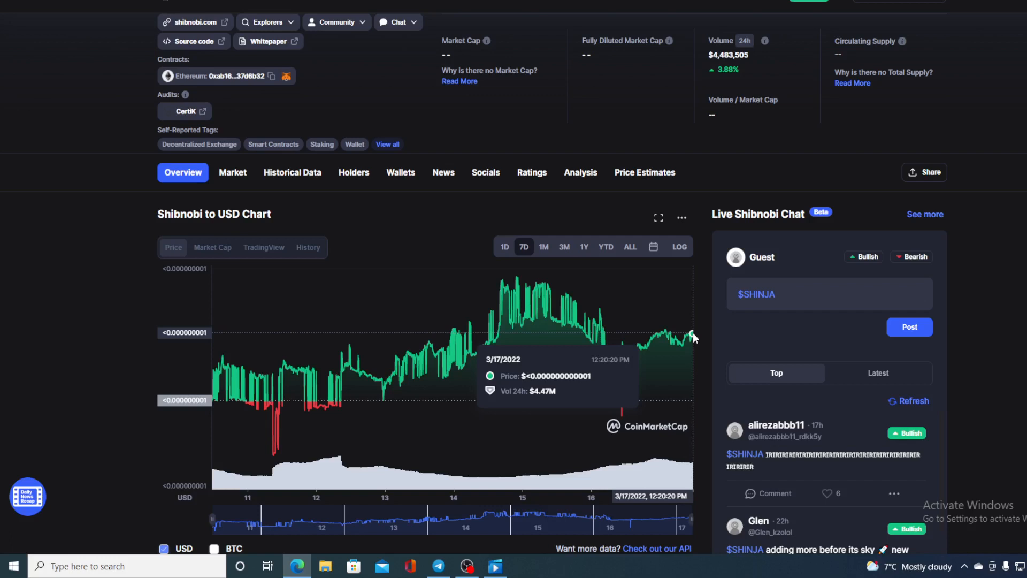
{"action": "mouse_move", "coordinate": [465, 283]}
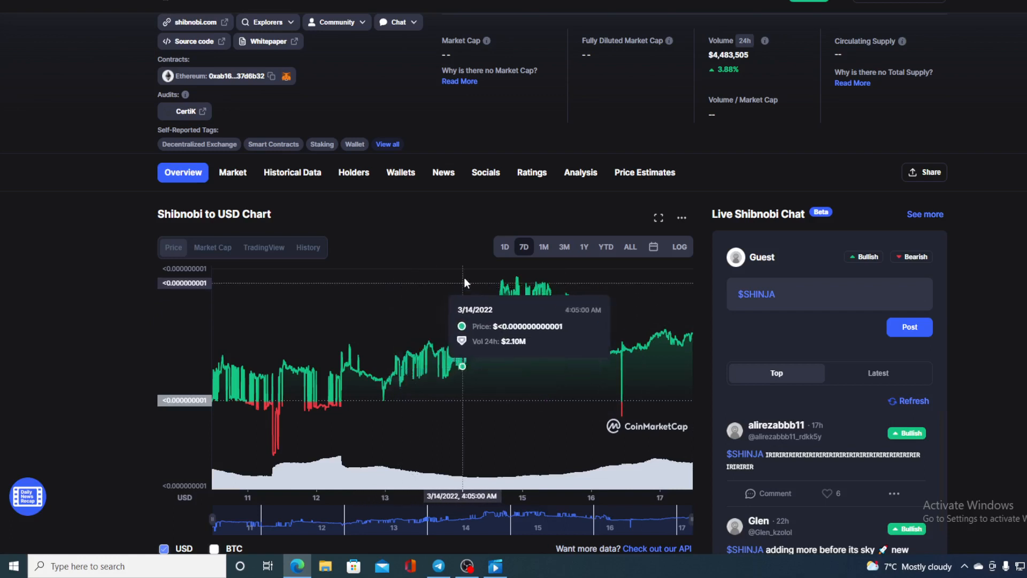
{"action": "left_click", "coordinate": [505, 247]}
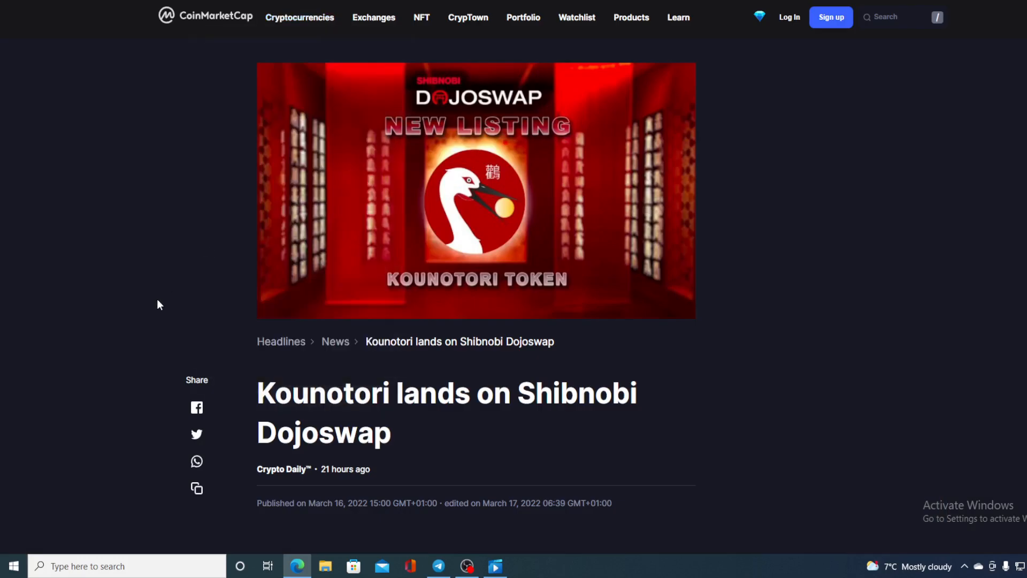
Read the article's paragraph on $KTO listing on Shibnobi's Dojoswap down to the full-article link.
{"action": "scroll", "scroll_direction": "down", "scroll_amount": 3}
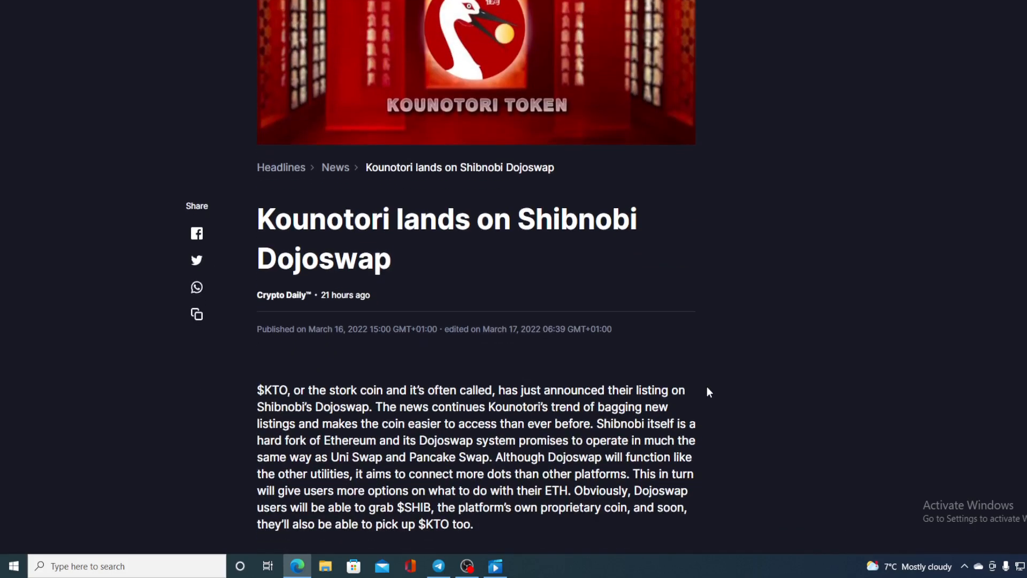
{"action": "scroll", "scroll_direction": "down", "scroll_amount": 3}
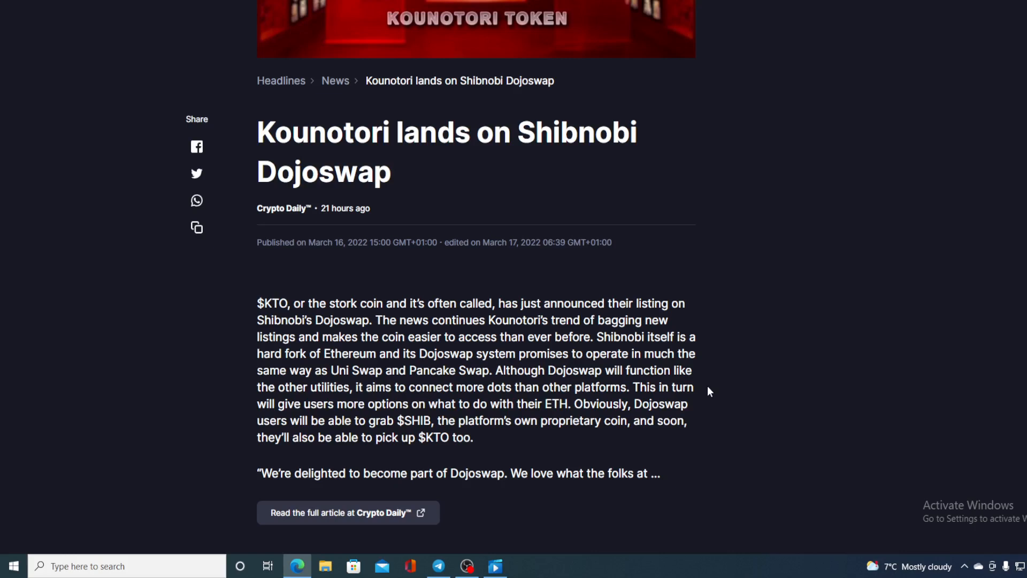
{"action": "mouse_move", "coordinate": [740, 219]}
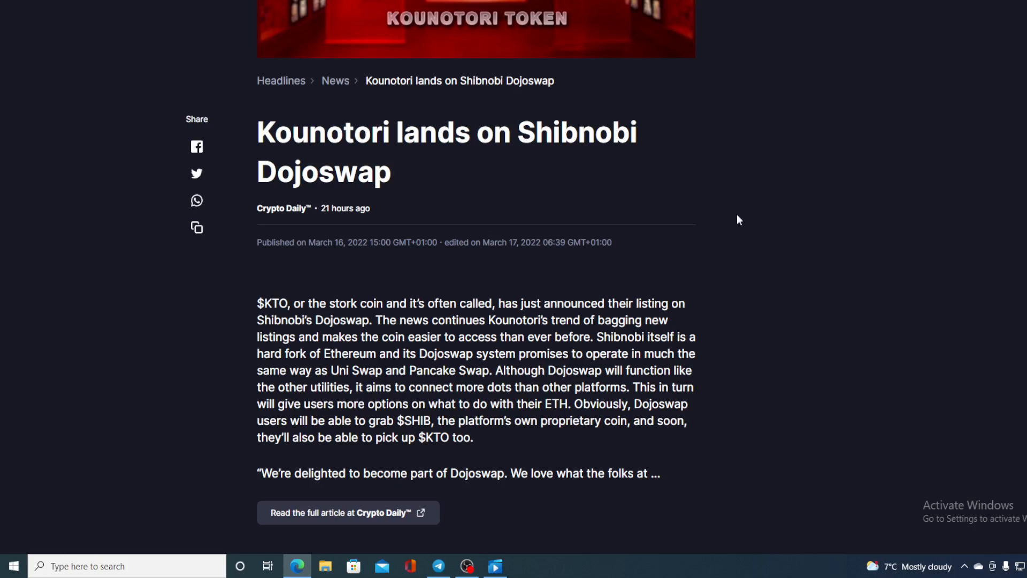
{"action": "mouse_move", "coordinate": [772, 146]}
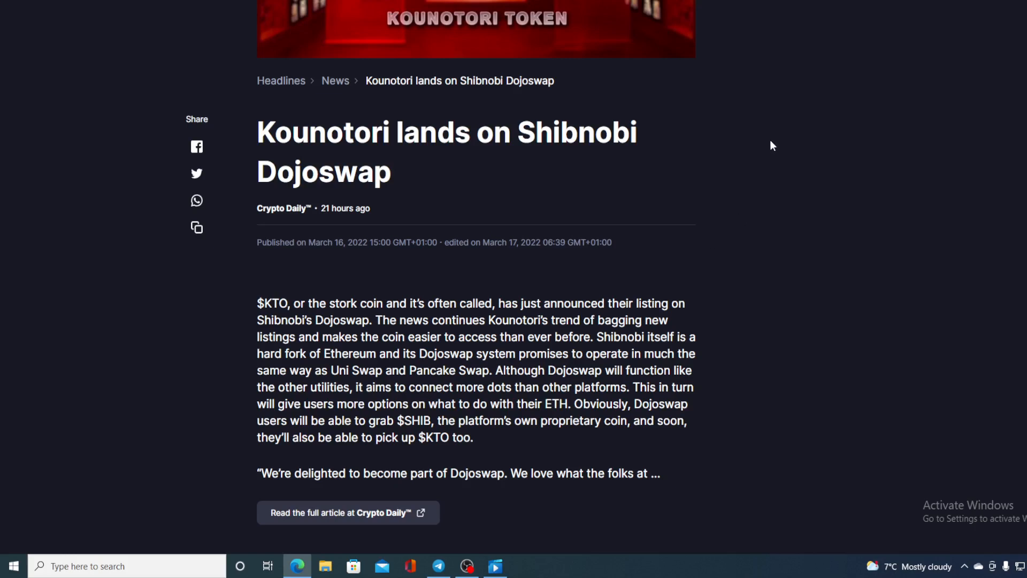
{"action": "mouse_move", "coordinate": [489, 73]}
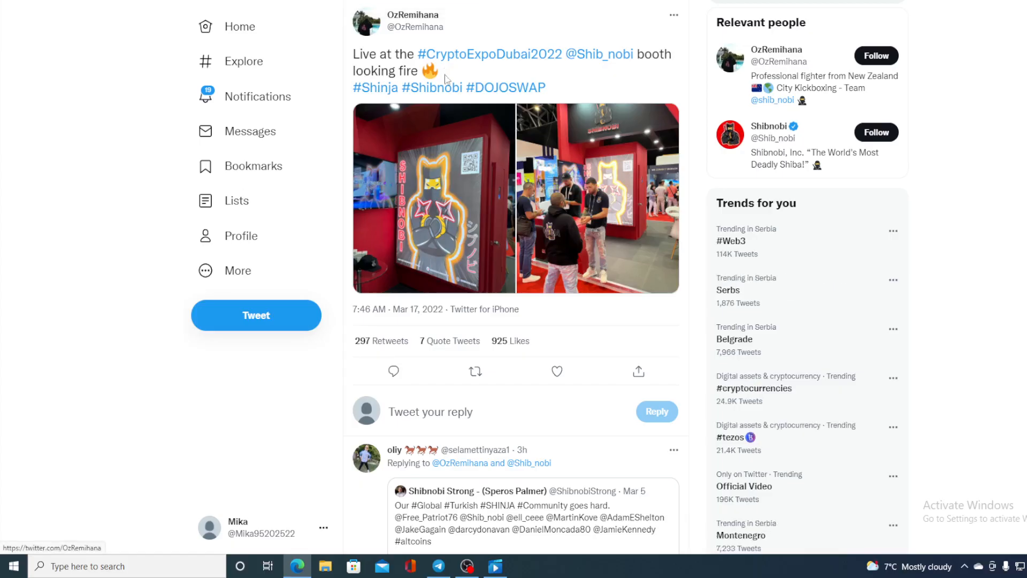
{"action": "mouse_move", "coordinate": [483, 208]}
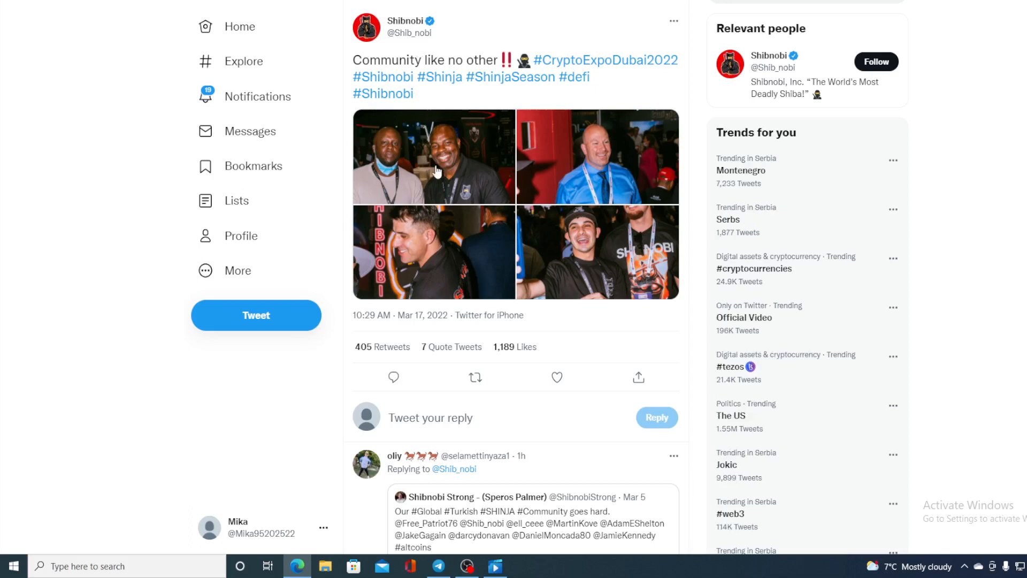
{"action": "mouse_move", "coordinate": [505, 257]}
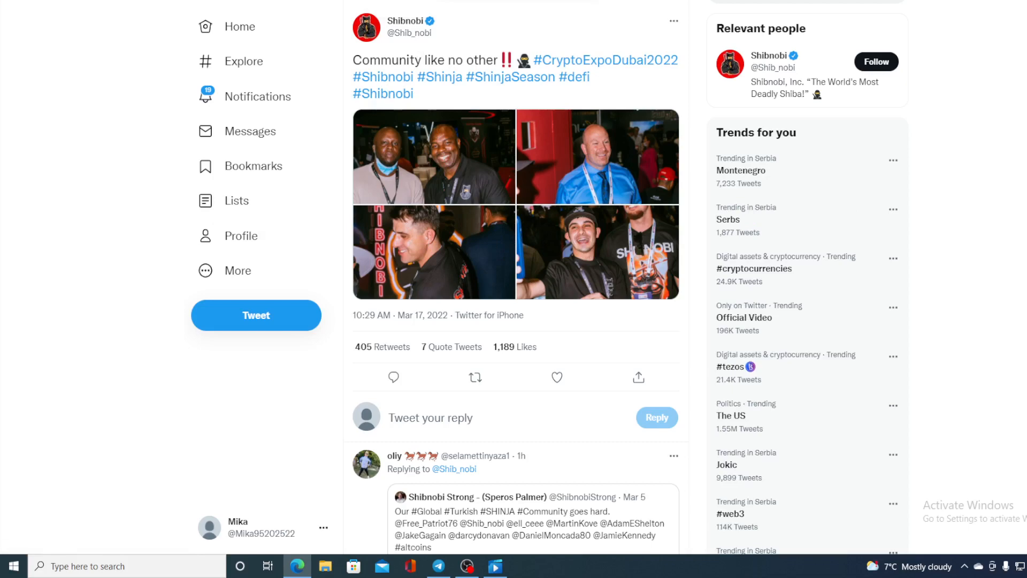
Open the Shibnobi Twitter profile and browse its recent Expo tweets and photos.
{"action": "left_click", "coordinate": [404, 20]}
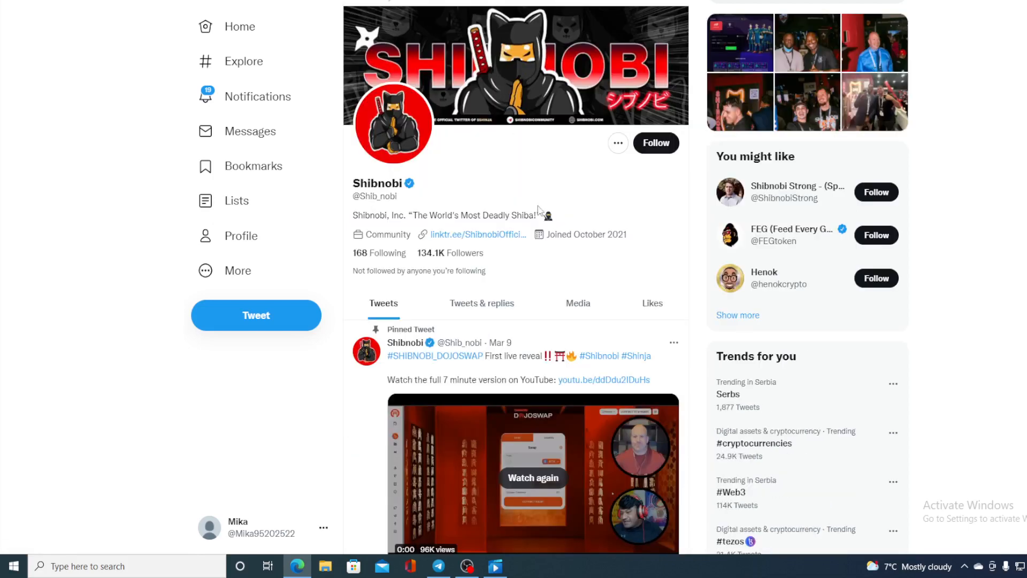
{"action": "scroll", "scroll_direction": "down", "scroll_amount": 3}
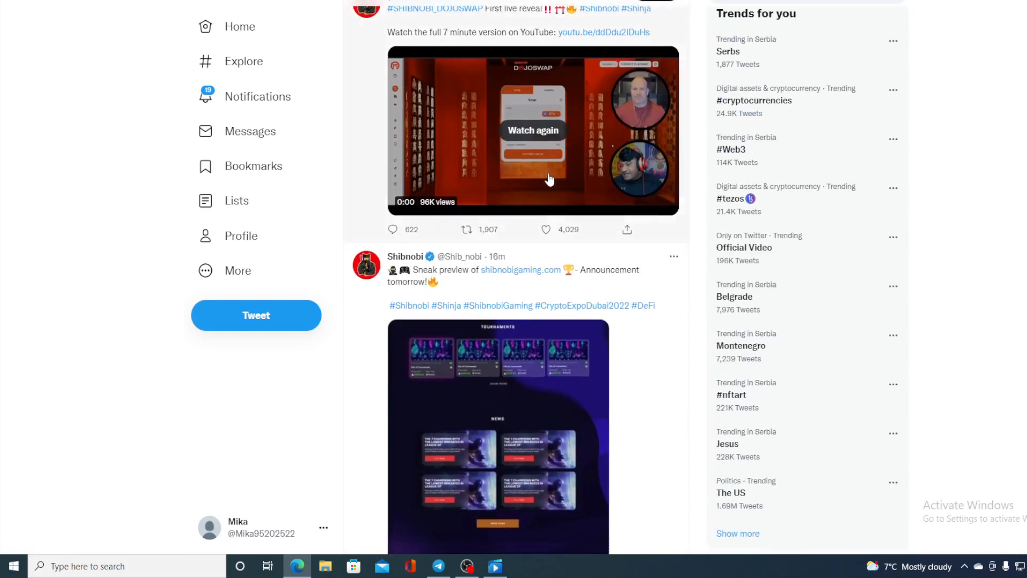
{"action": "scroll", "scroll_direction": "down", "scroll_amount": 3}
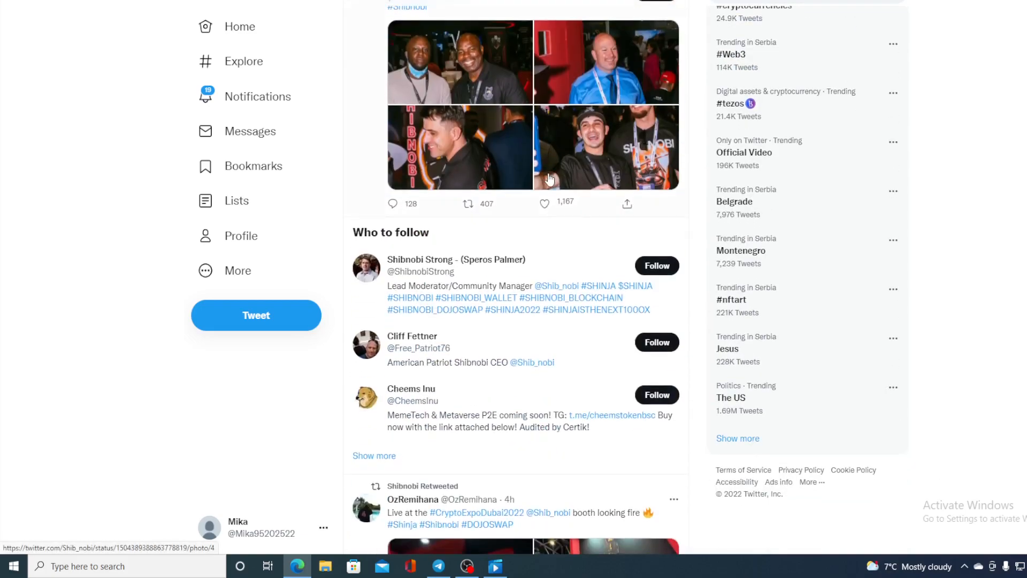
{"action": "scroll", "scroll_direction": "down", "scroll_amount": 3}
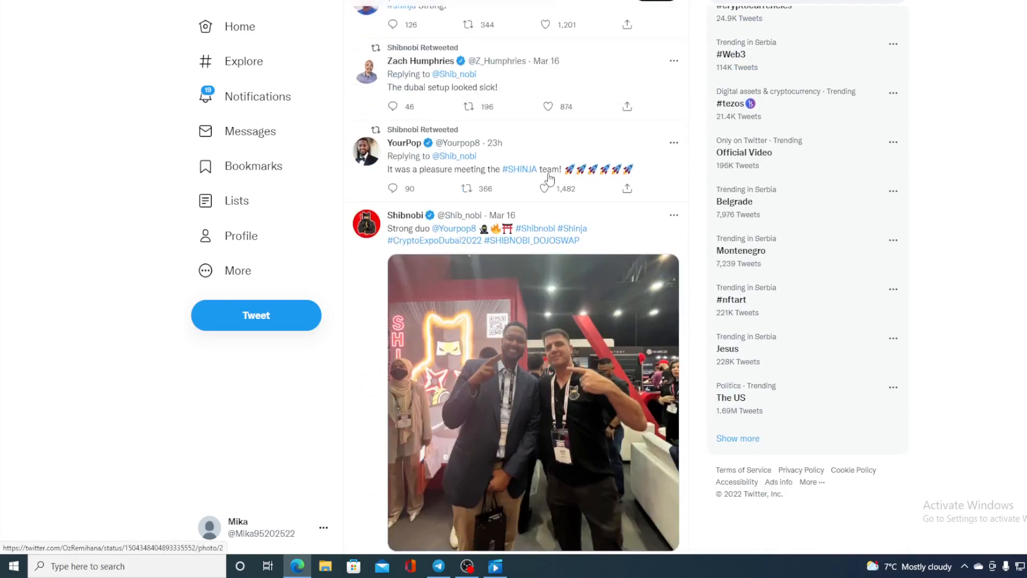
{"action": "scroll", "scroll_direction": "down", "scroll_amount": 3}
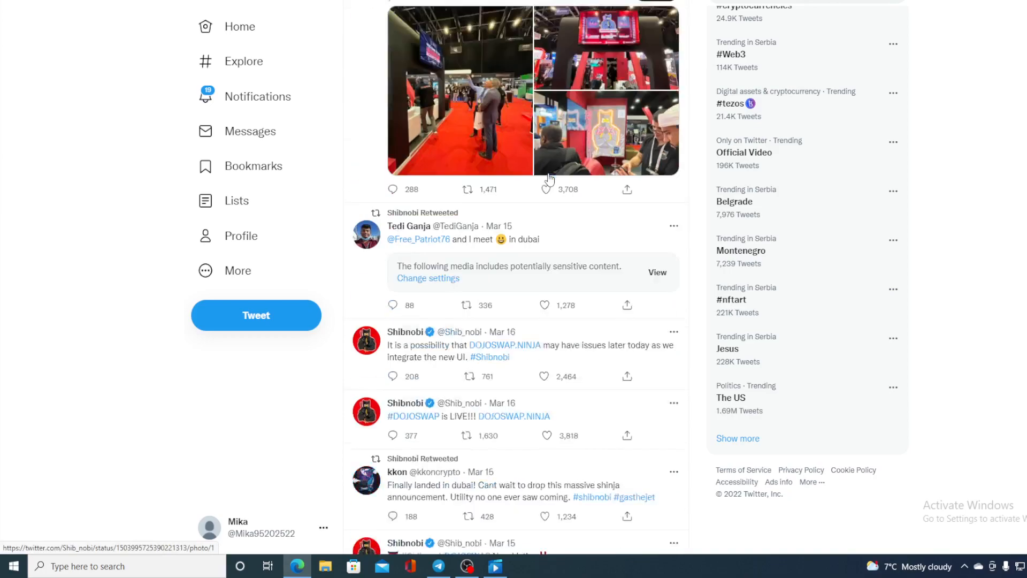
{"action": "scroll", "scroll_direction": "down", "scroll_amount": 3}
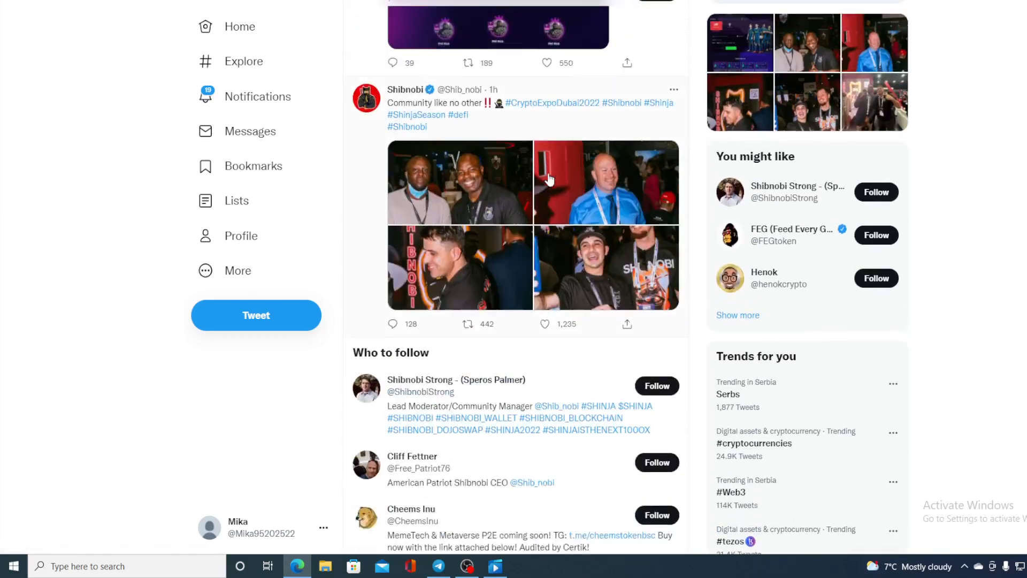
{"action": "scroll", "scroll_direction": "down", "scroll_amount": 3}
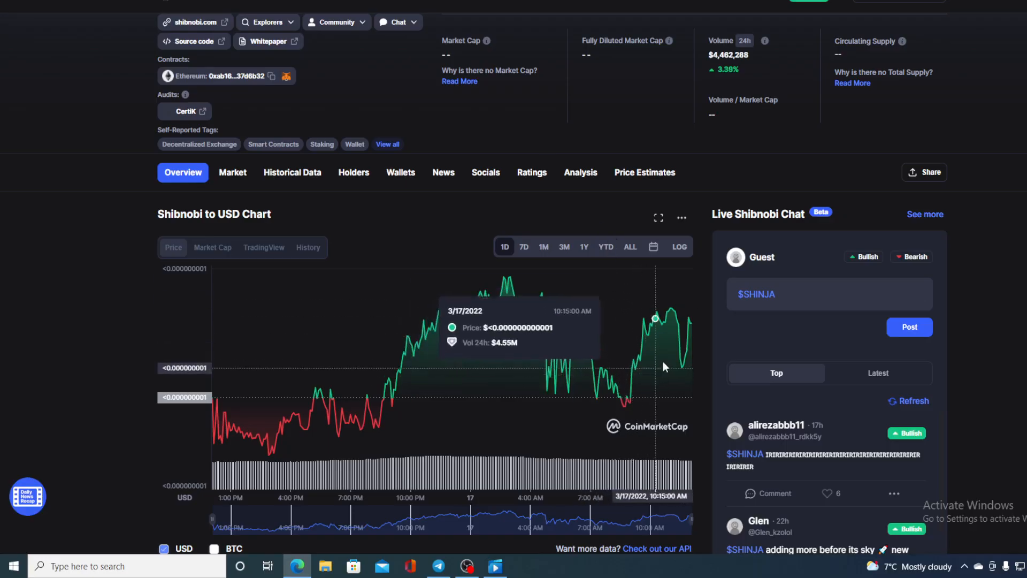
{"action": "mouse_move", "coordinate": [691, 323]}
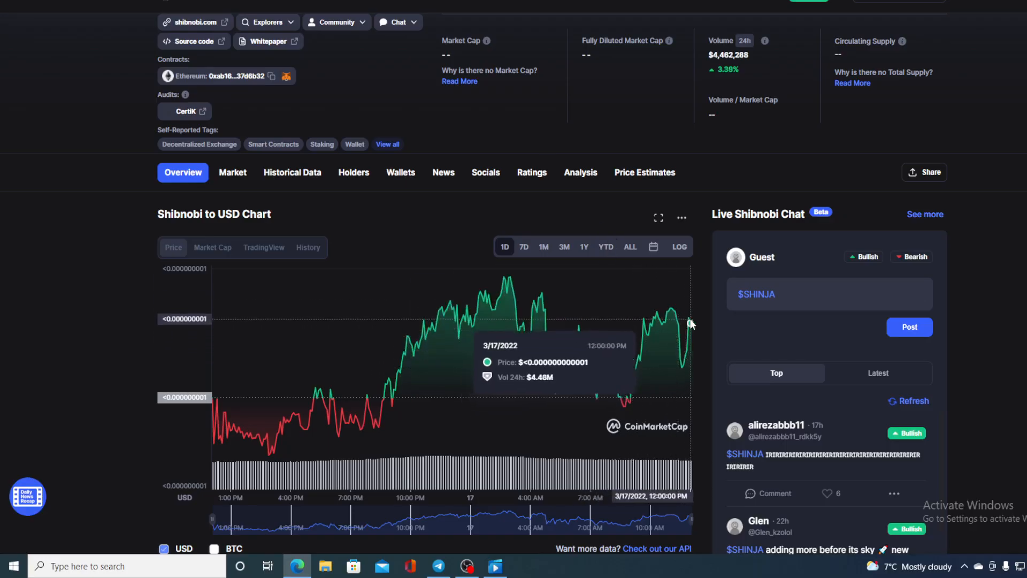